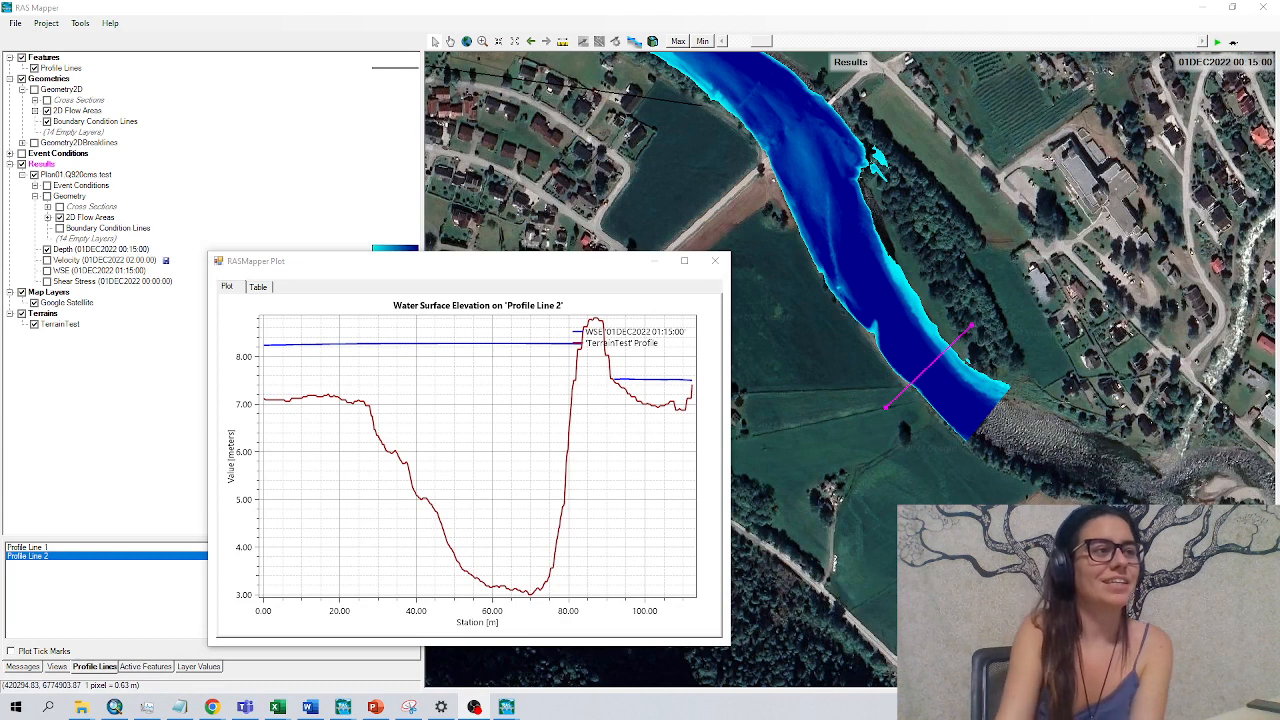
mouse_move(812, 255)
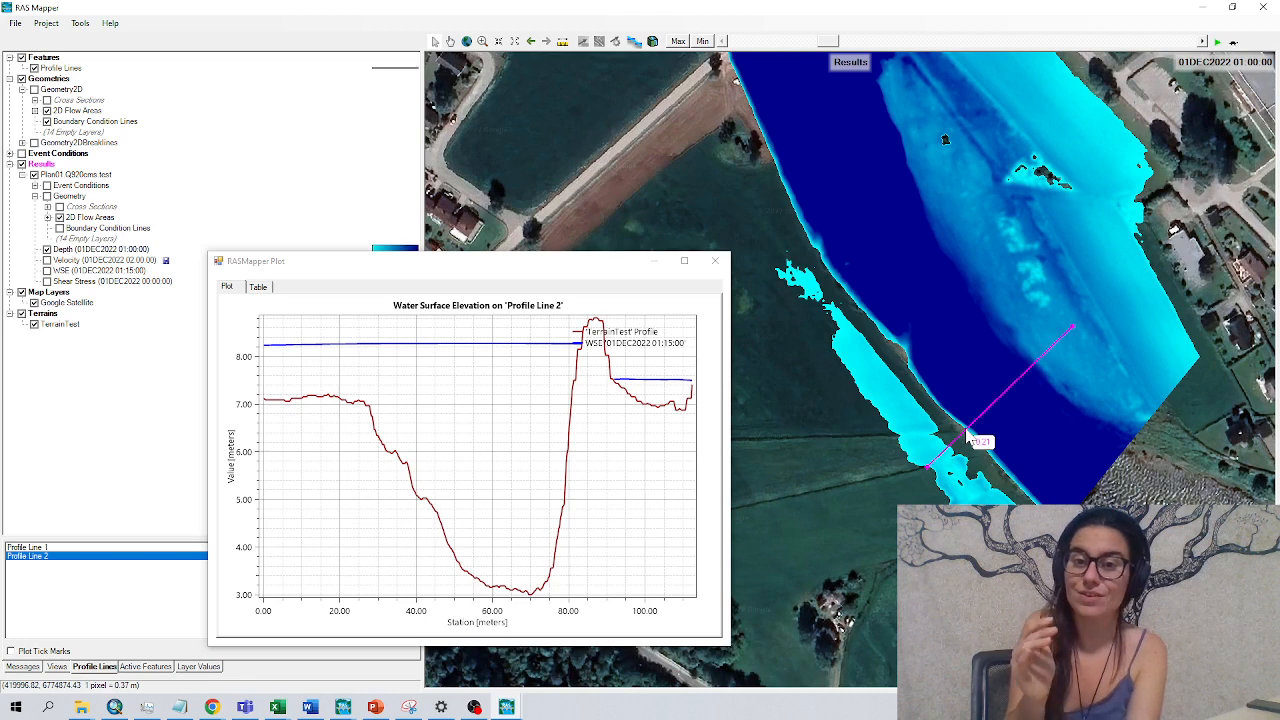
mouse_move(968, 445)
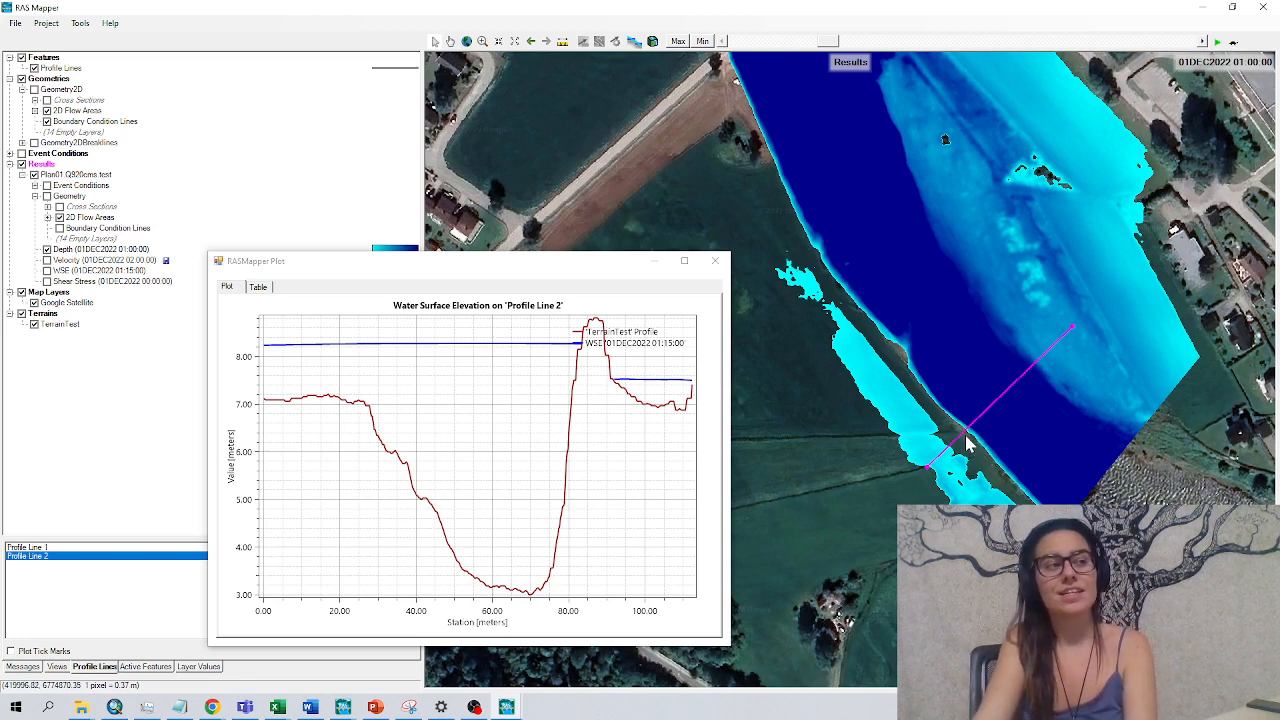
mouse_move(547, 90)
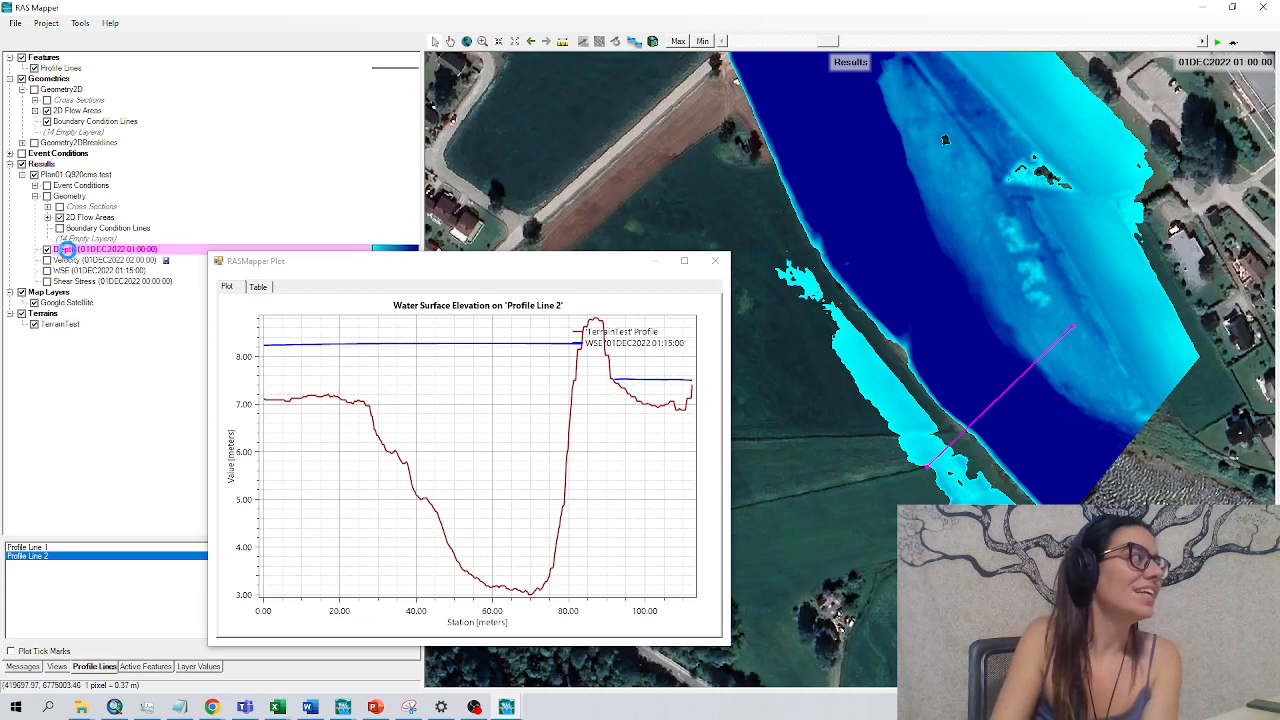
Select the Depth results layer in RAS Mapper's layer tree.
left_click(47, 249)
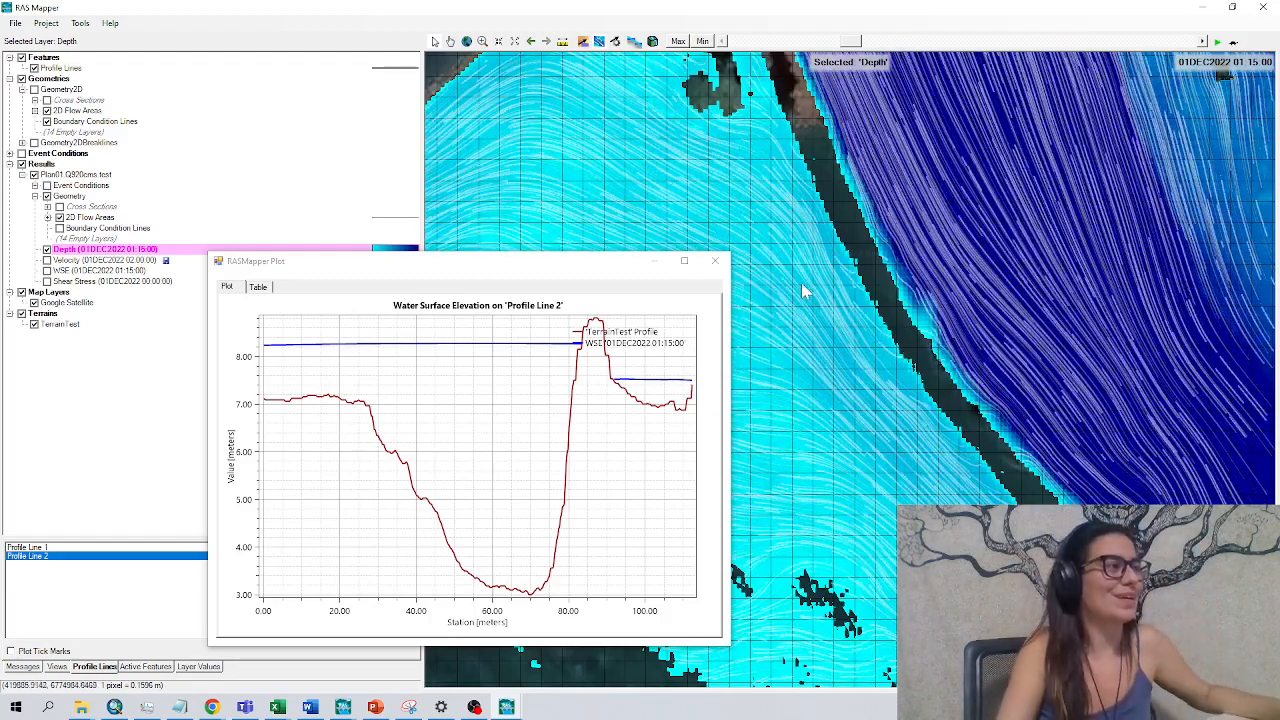
Close the profile plot, turn off particle tracing, hide Google Satellite, and review TerrainTest properties.
left_click(715, 261)
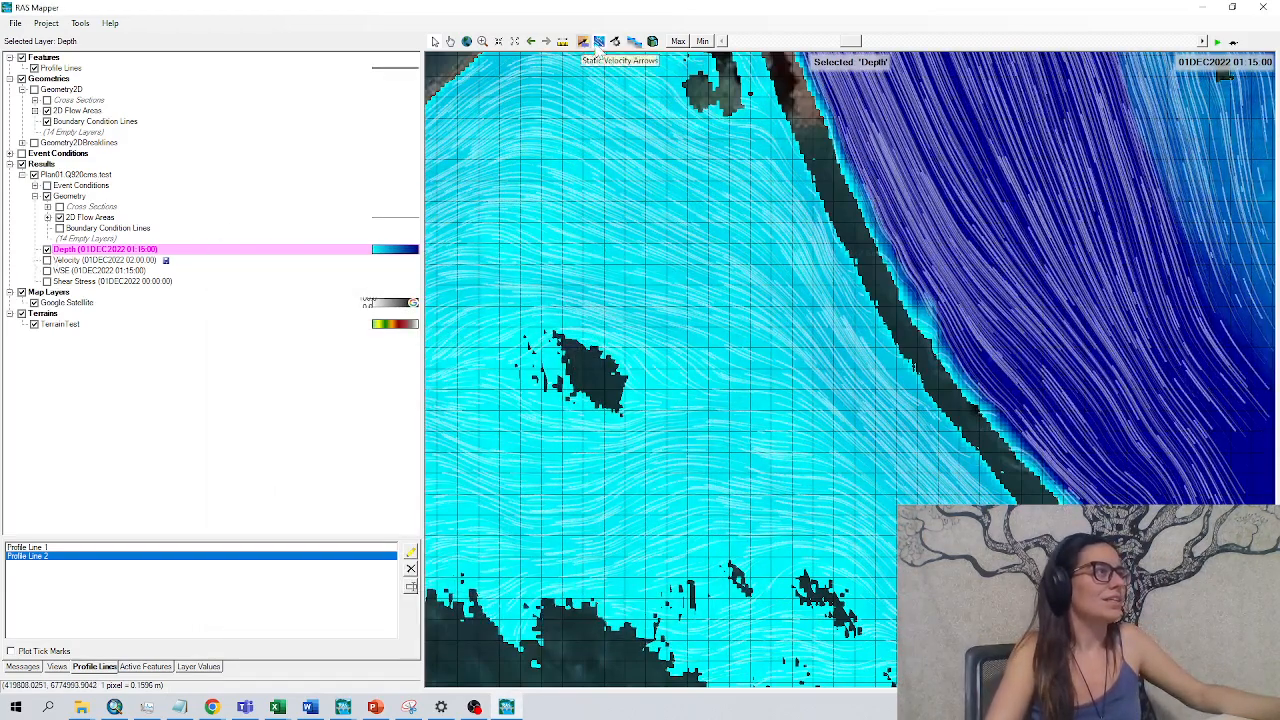
left_click(599, 41)
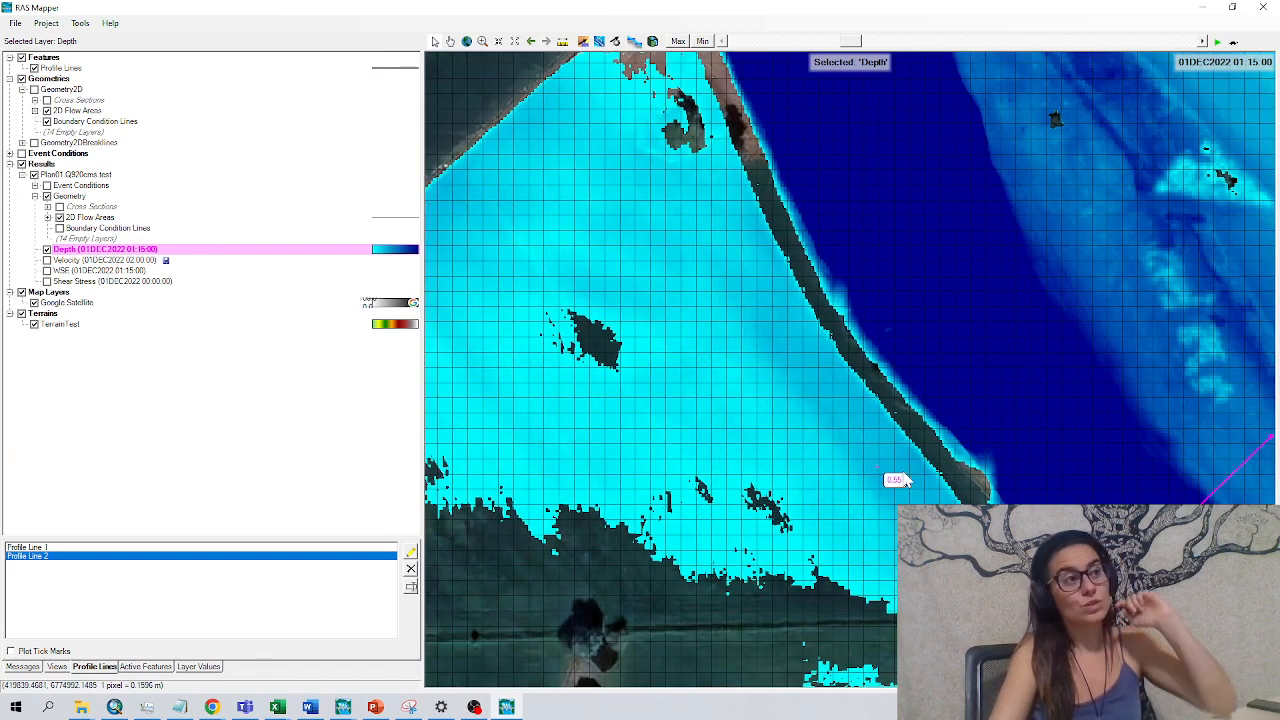
mouse_move(875, 418)
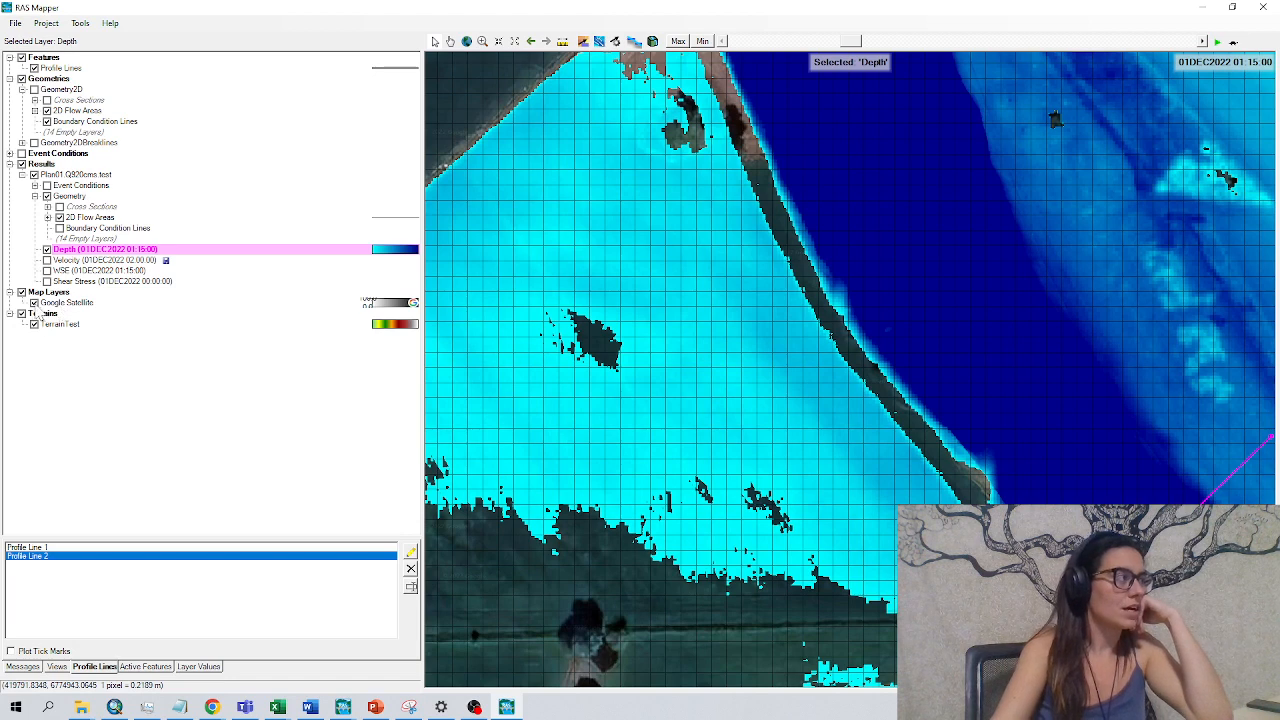
left_click(62, 323)
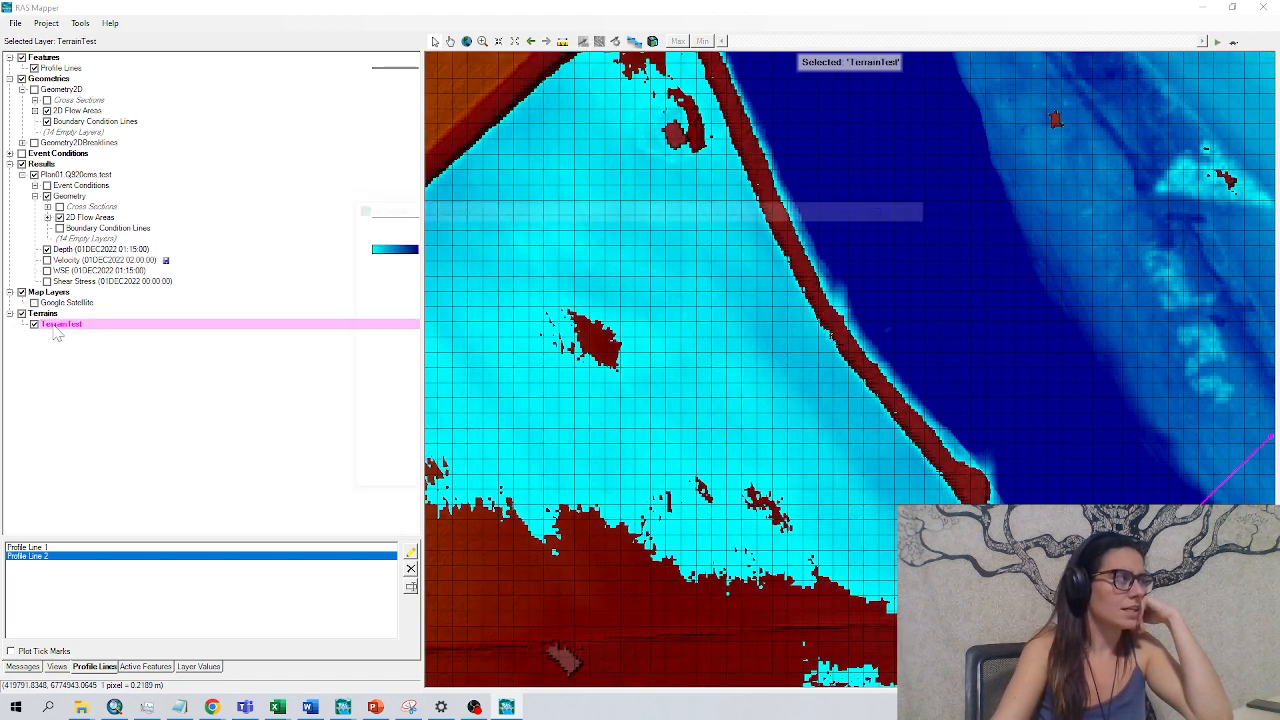
double_click(62, 323)
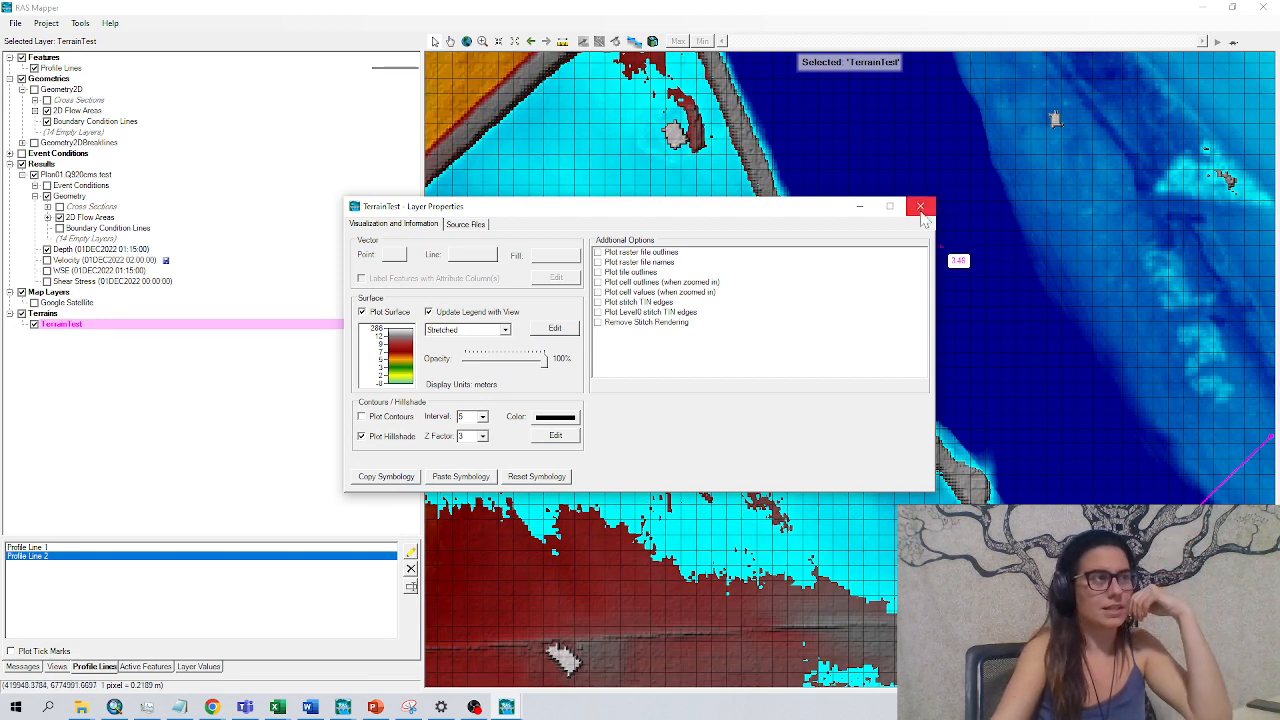
left_click(920, 206)
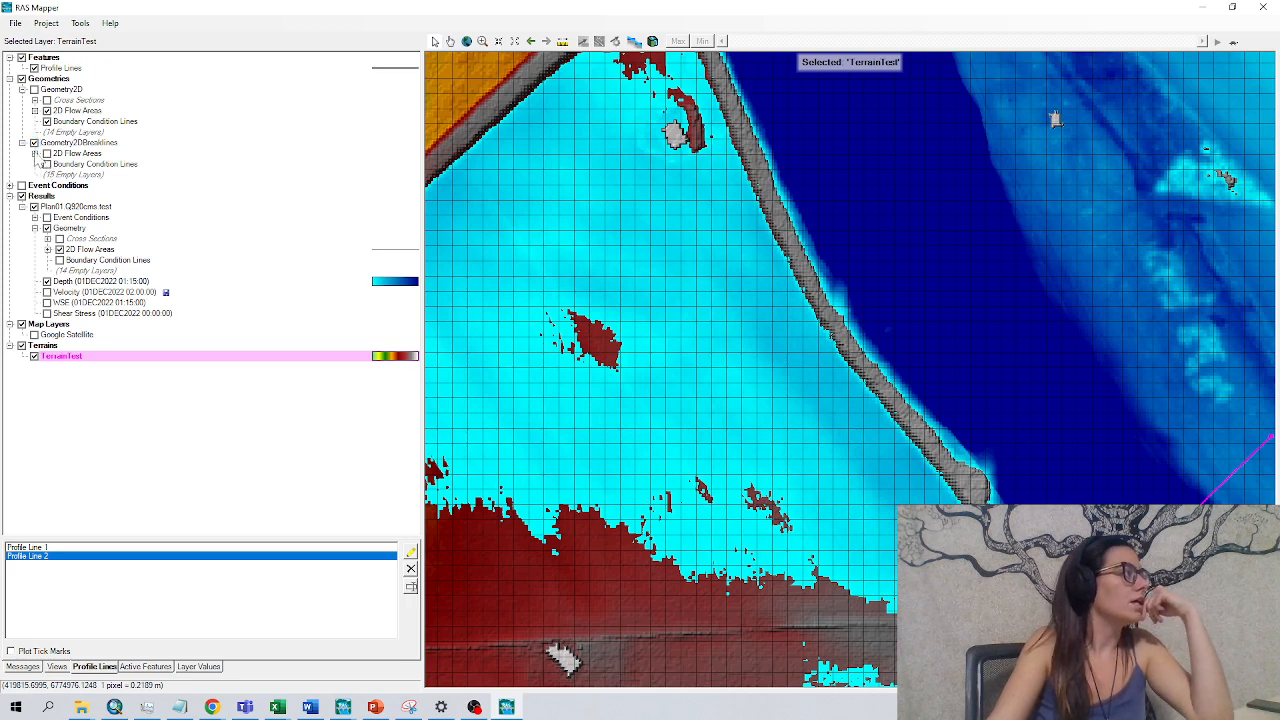
Expand Geometry2DBreaklines' 2D Flow Areas and bring up its editing options menu.
left_click(36, 153)
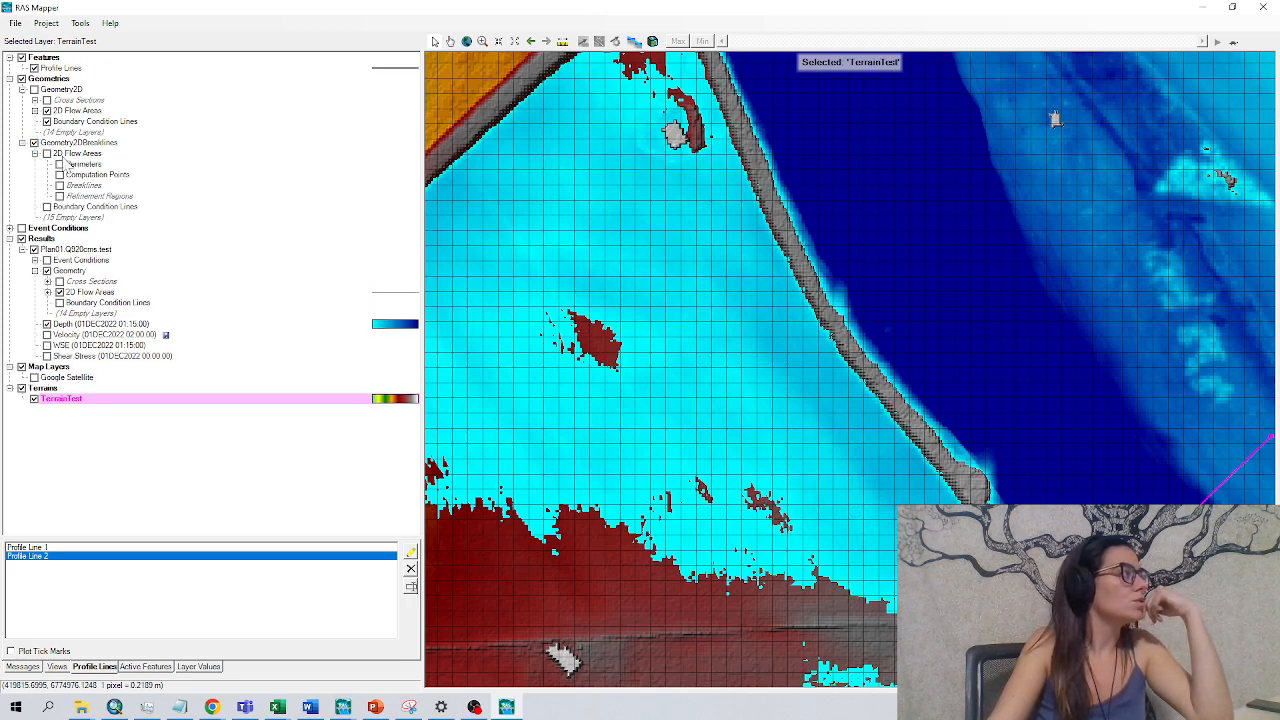
right_click(83, 185)
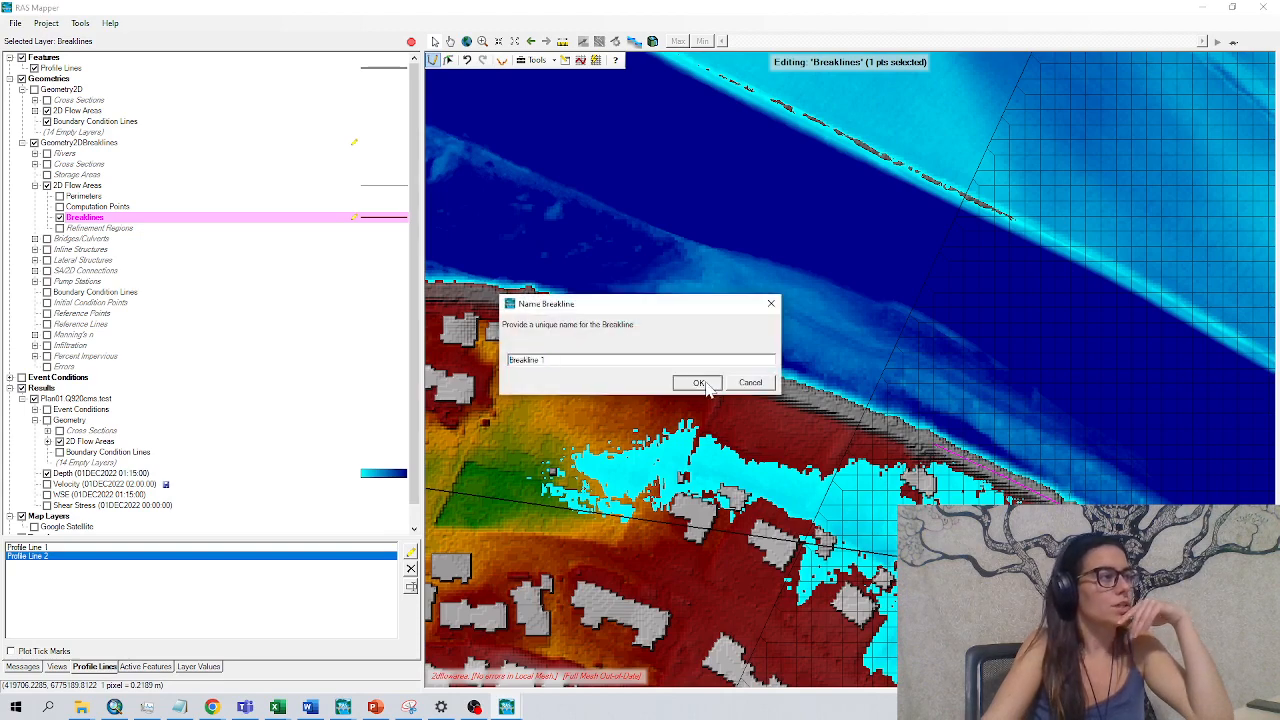
Accept the name 'Breakline 1' and enforce all breaklines on the mesh.
left_click(699, 382)
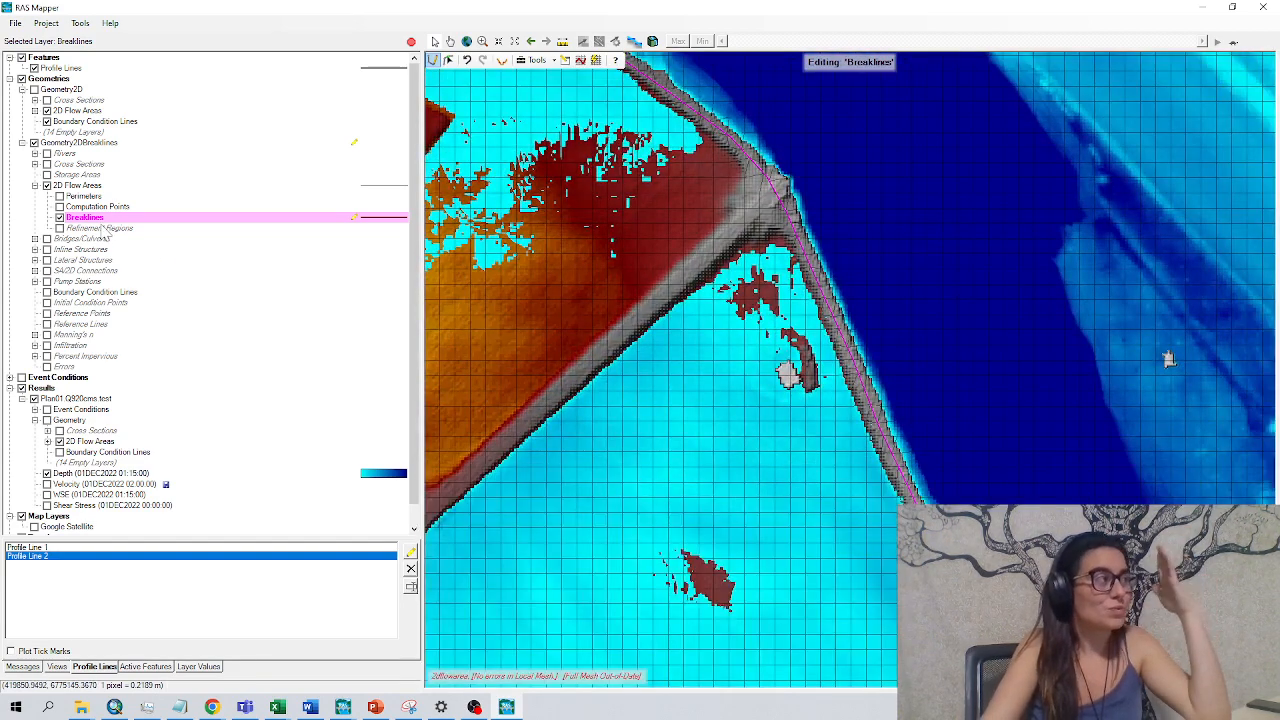
right_click(84, 217)
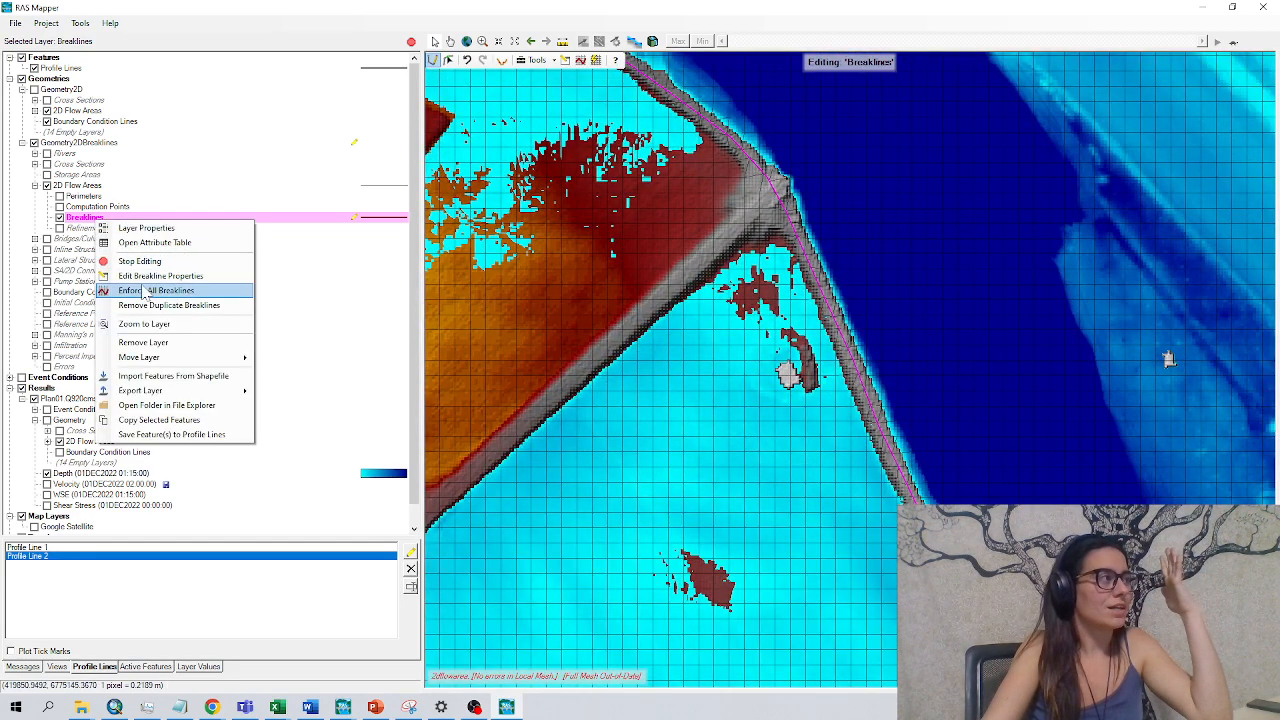
left_click(157, 290)
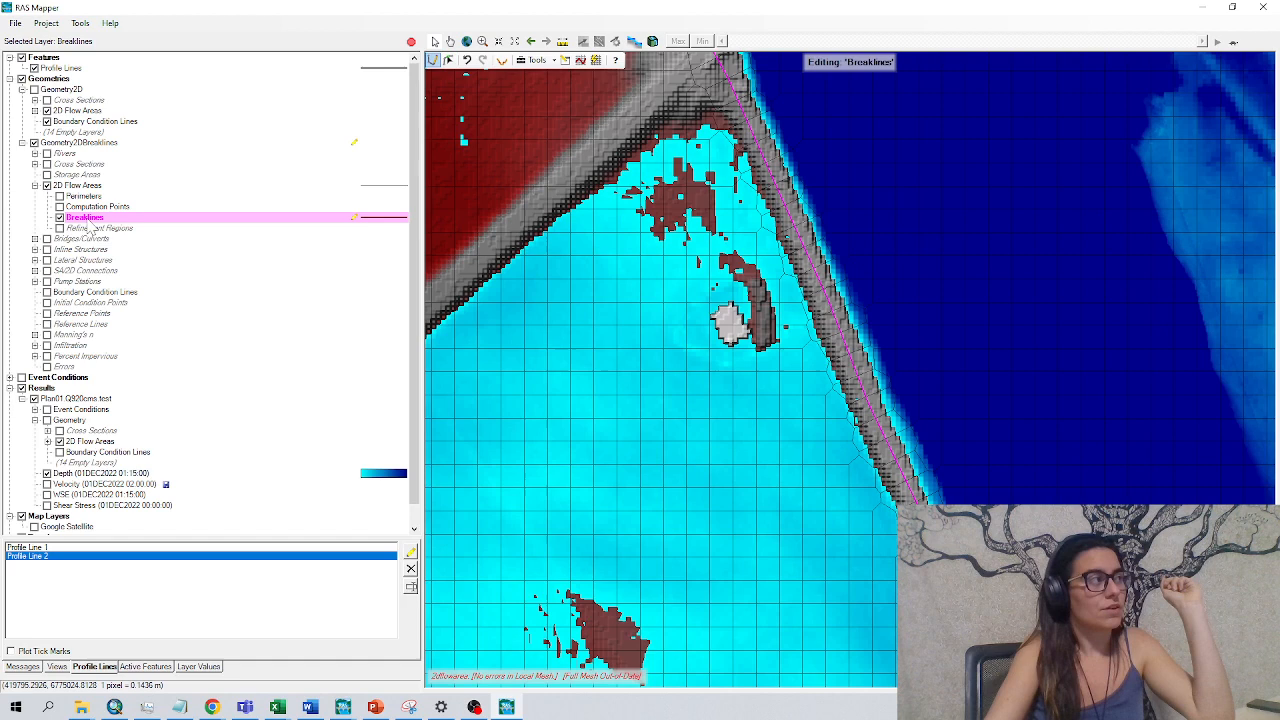
Edit Breakline 1's properties to near spacing 2 and near repeats 3, and confirm.
right_click(85, 217)
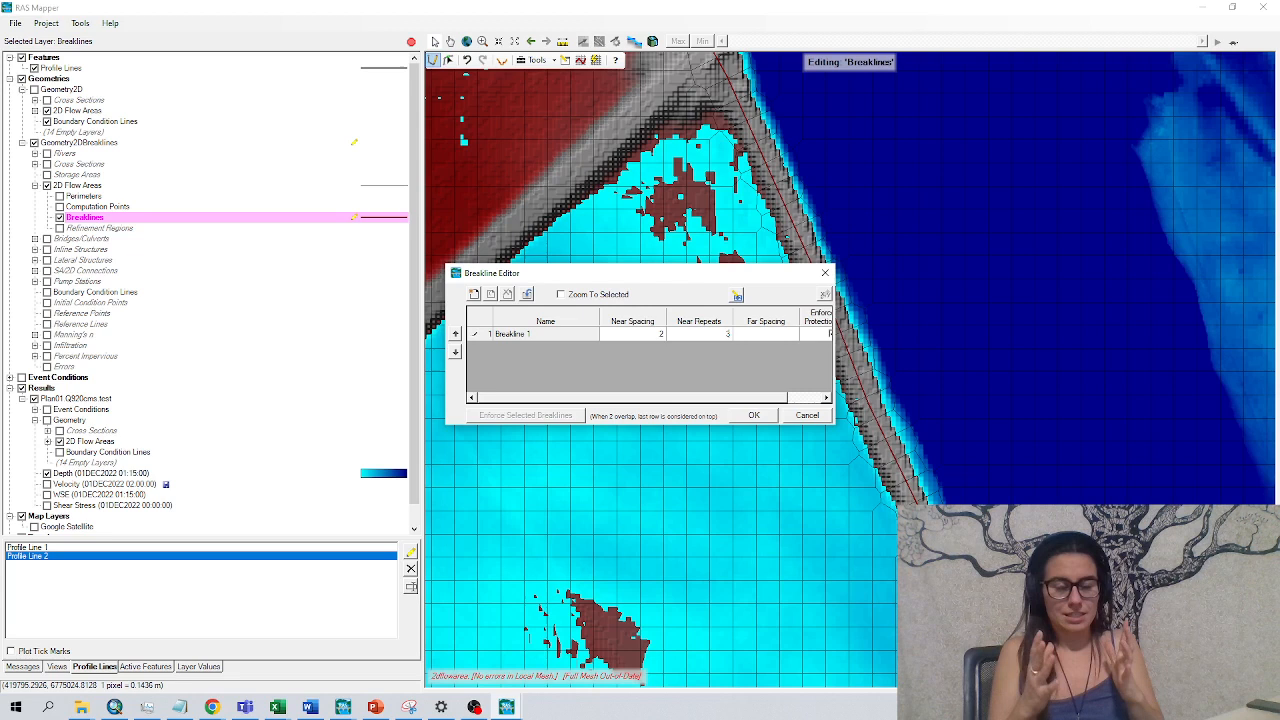
mouse_move(1008, 468)
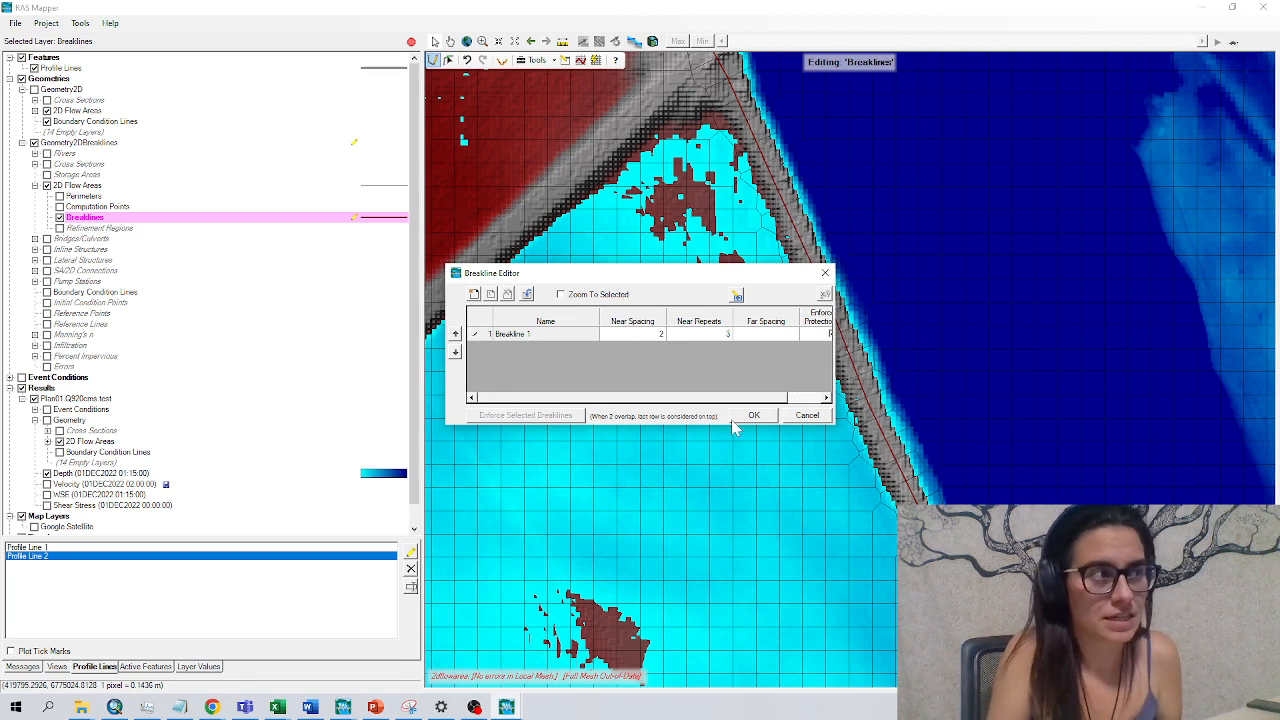
mouse_move(903, 443)
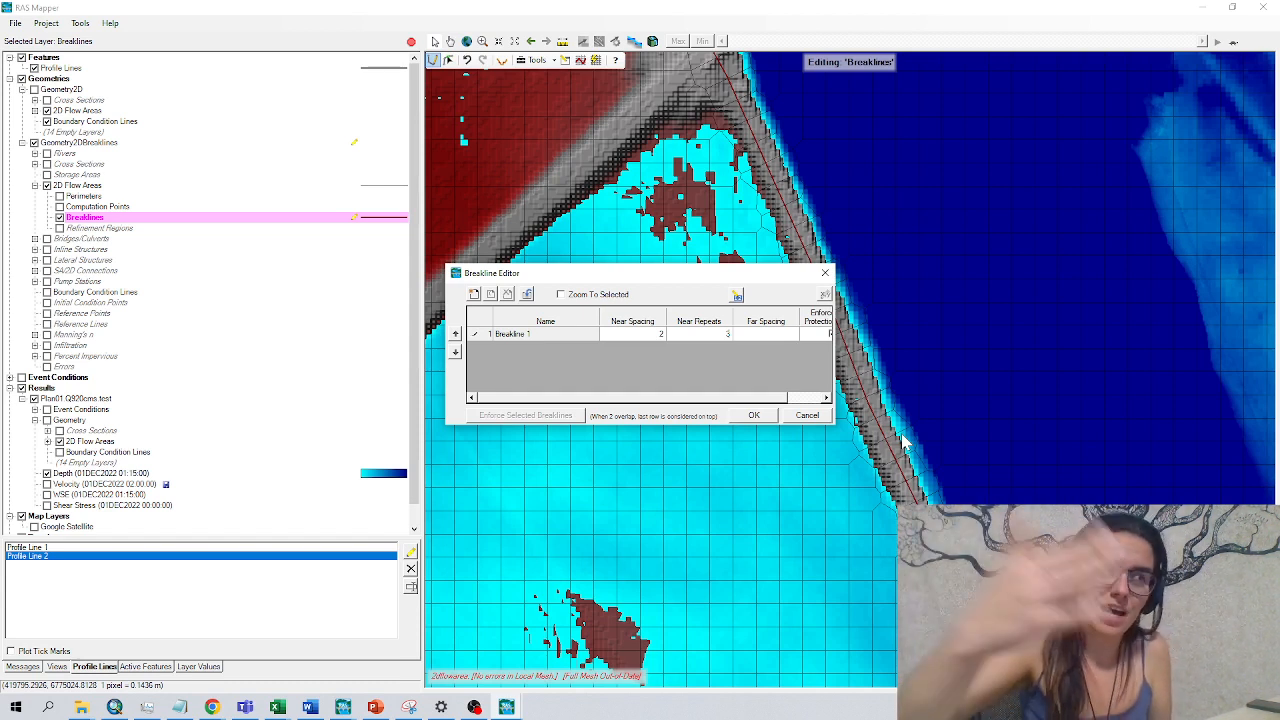
mouse_move(925, 435)
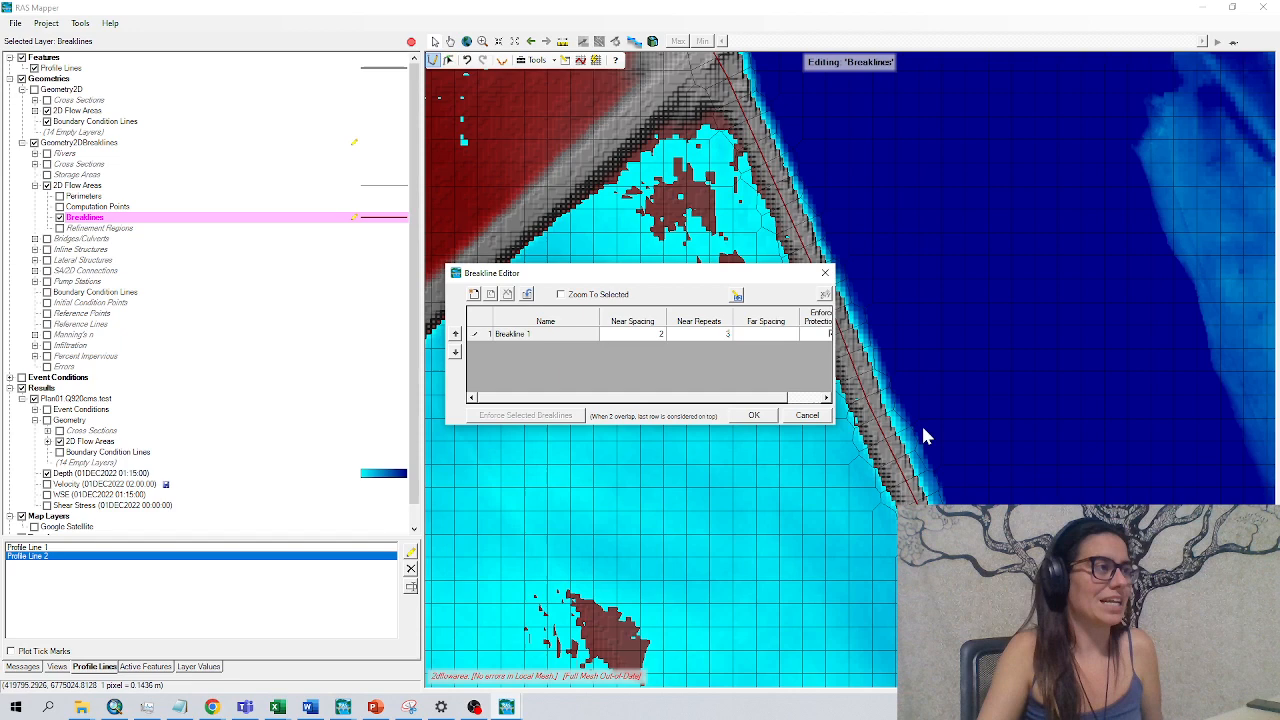
left_click(754, 415)
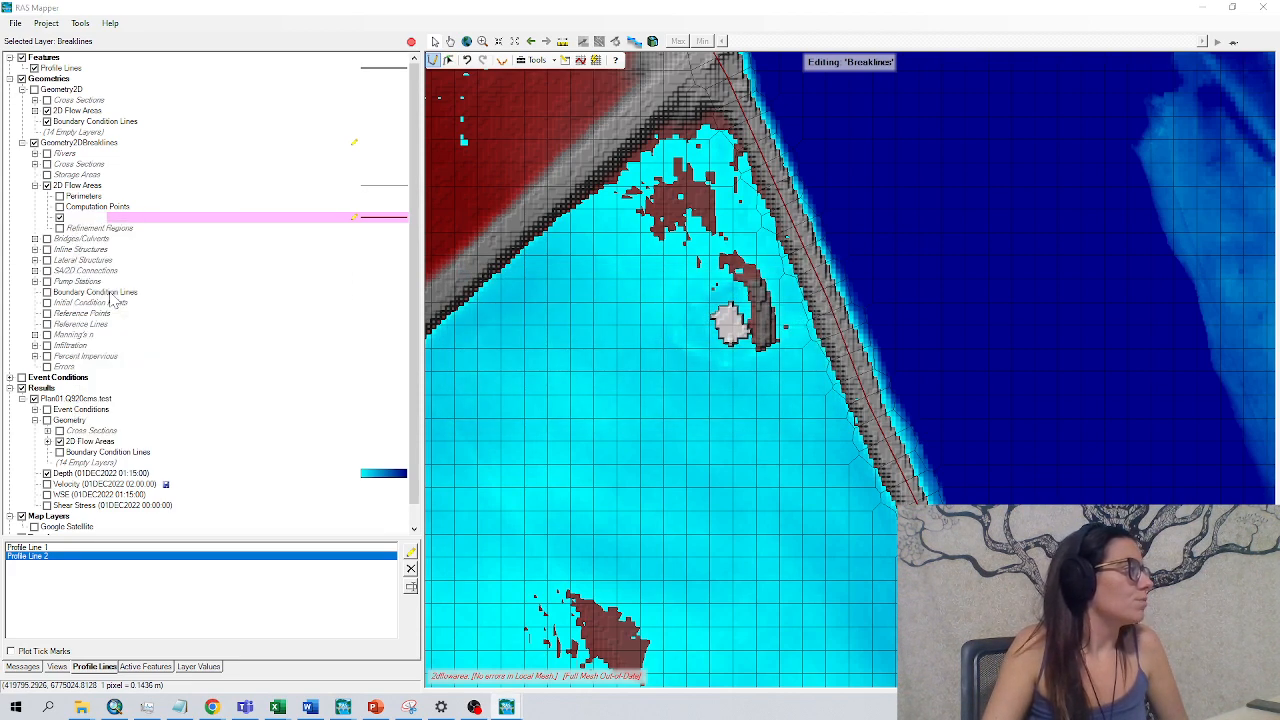
Stop editing the 2D Flow Areas layer and save the Geometry2DBreaklines edits.
left_click(85, 217)
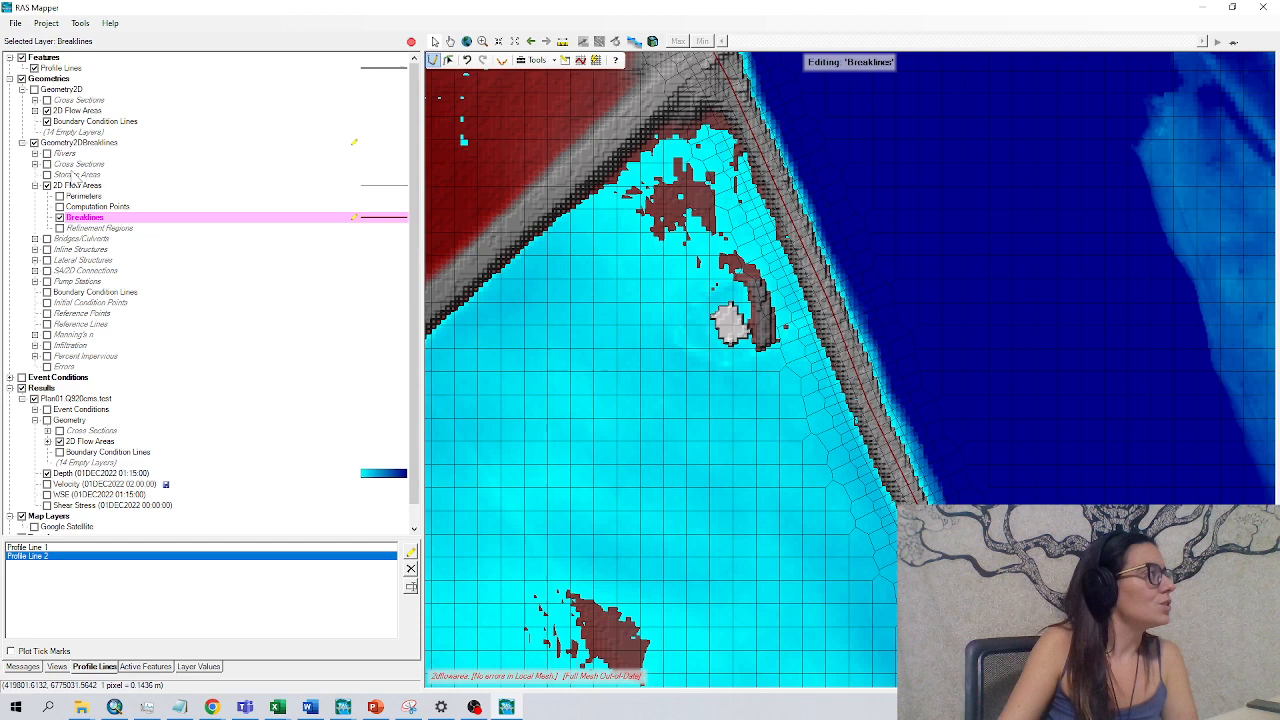
right_click(62, 185)
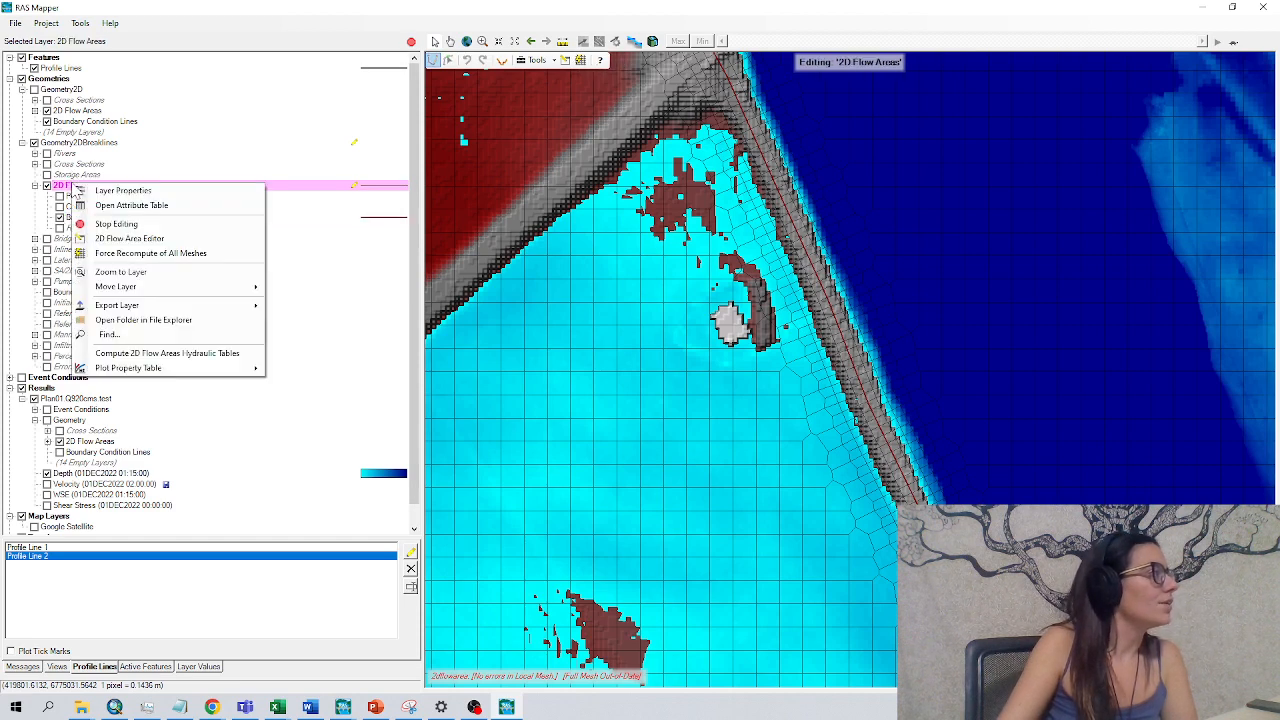
left_click(116, 223)
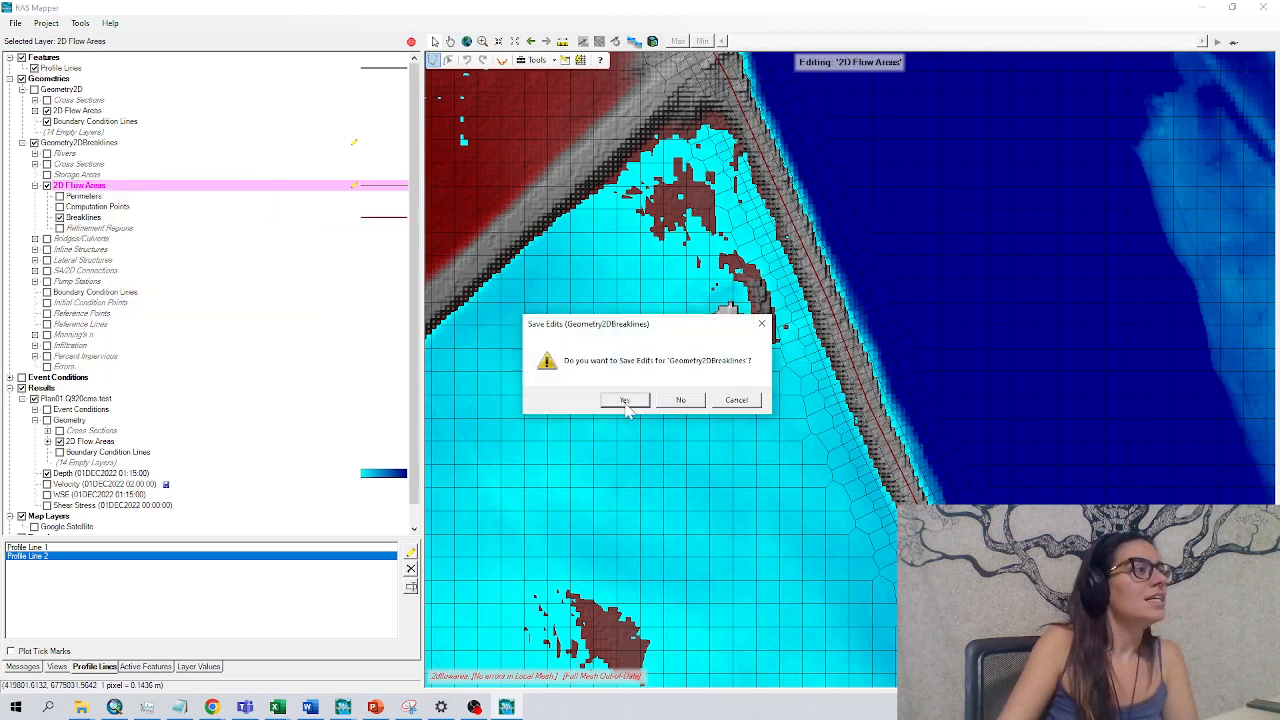
left_click(624, 400)
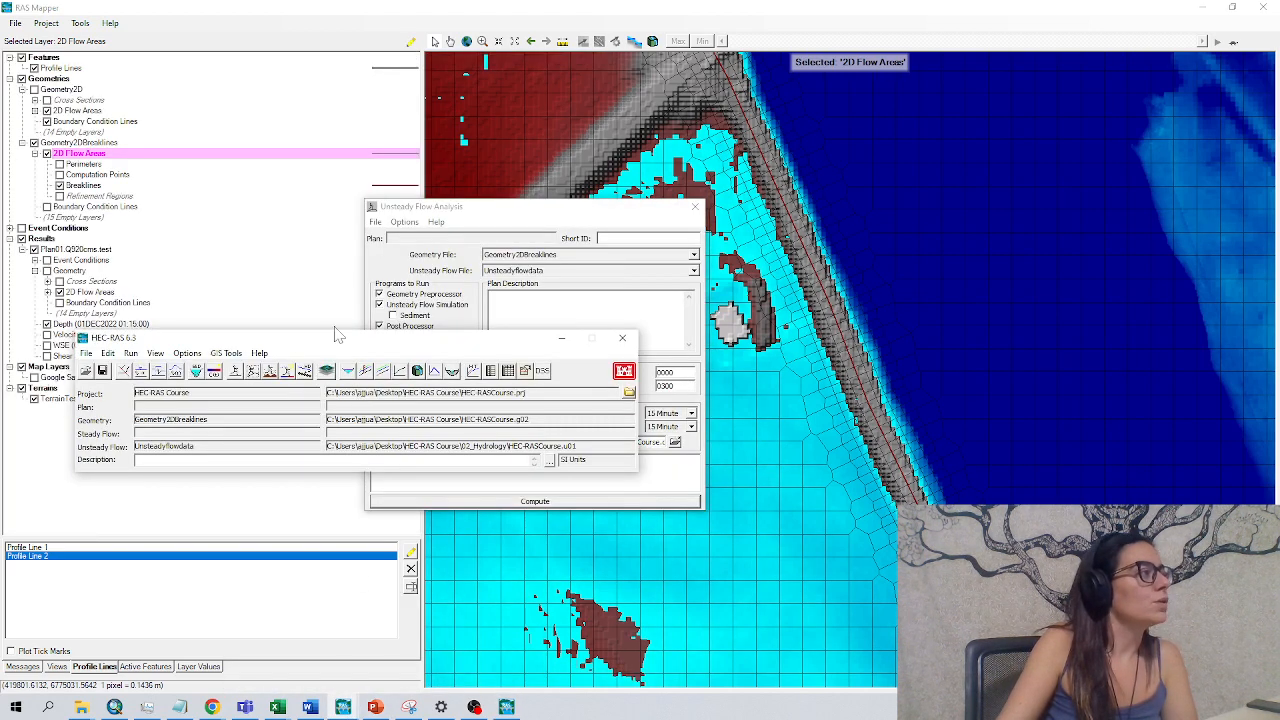
Save the plan as 'Plan02.Q920cms.breaklines' and set its short identifier.
left_click(376, 221)
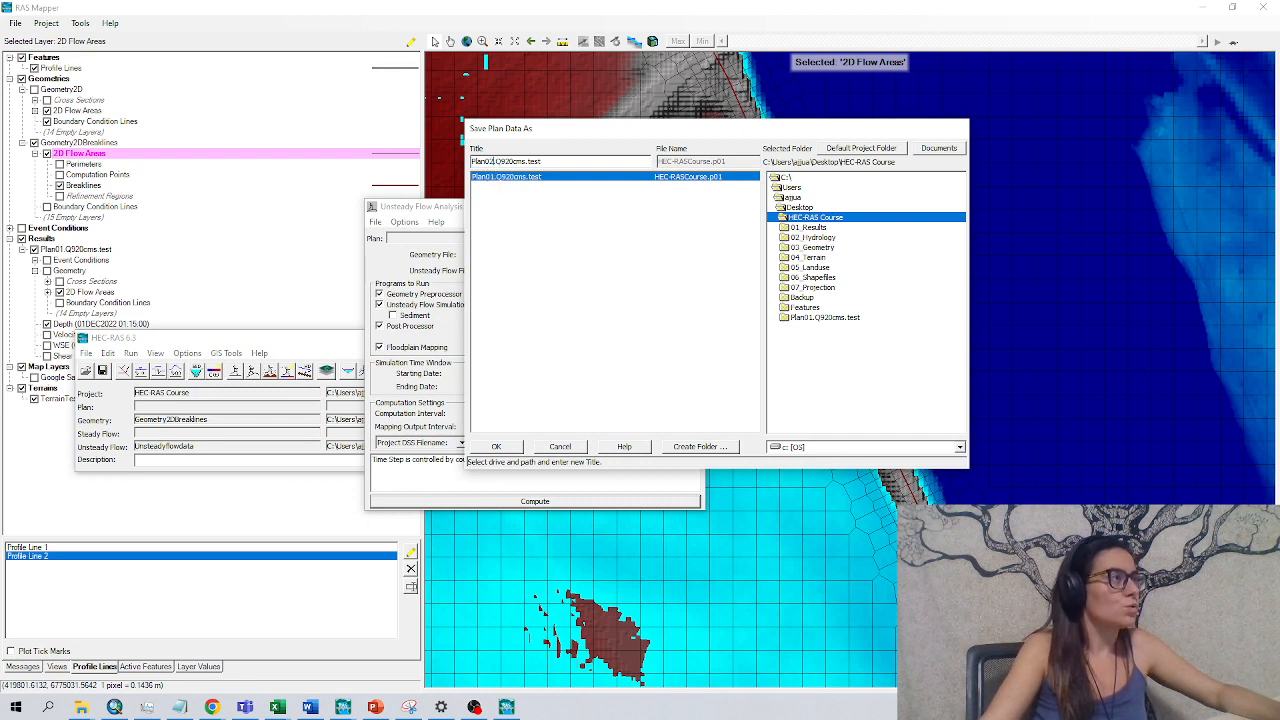
type("Plan02.Q920cms.breaklin")
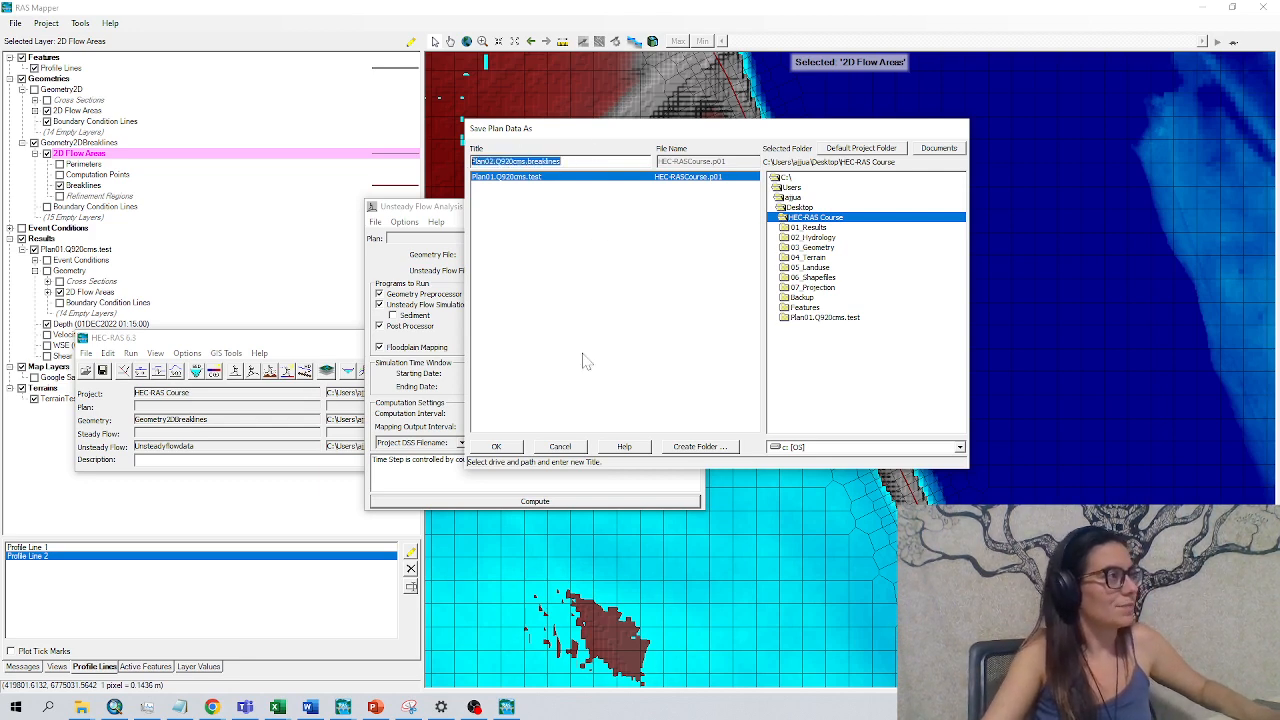
left_click(496, 446)
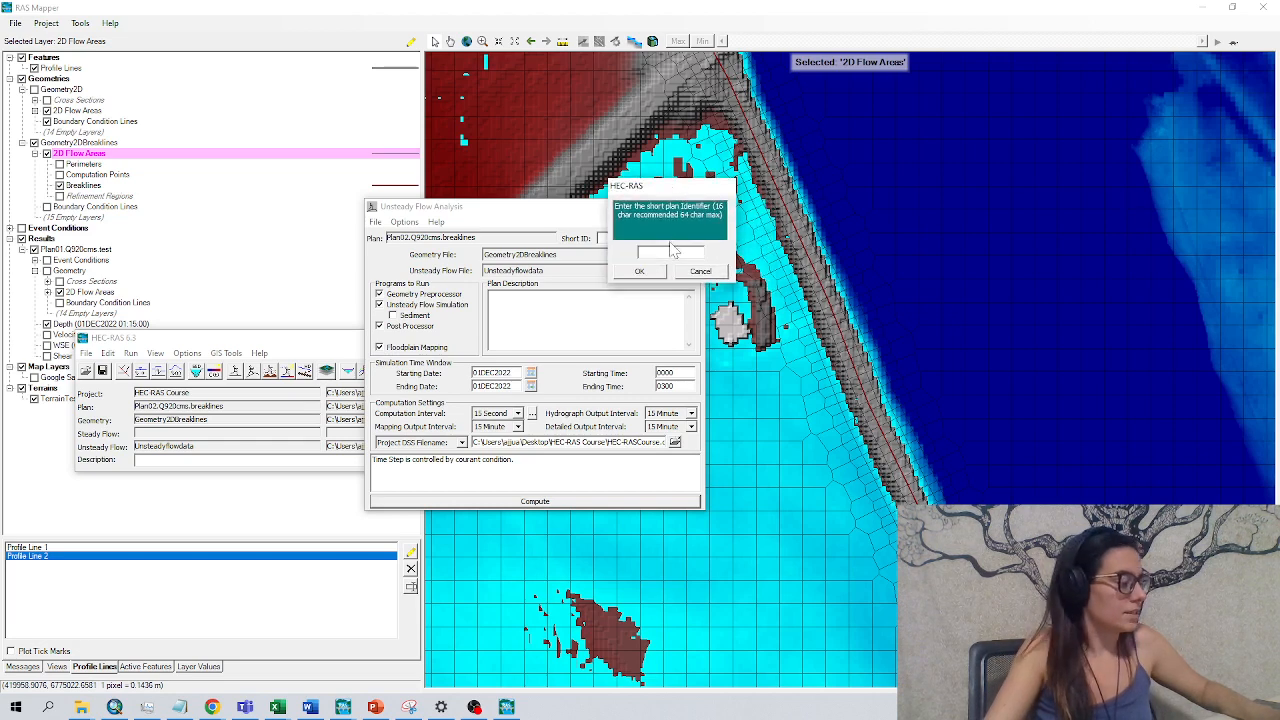
left_click(639, 271)
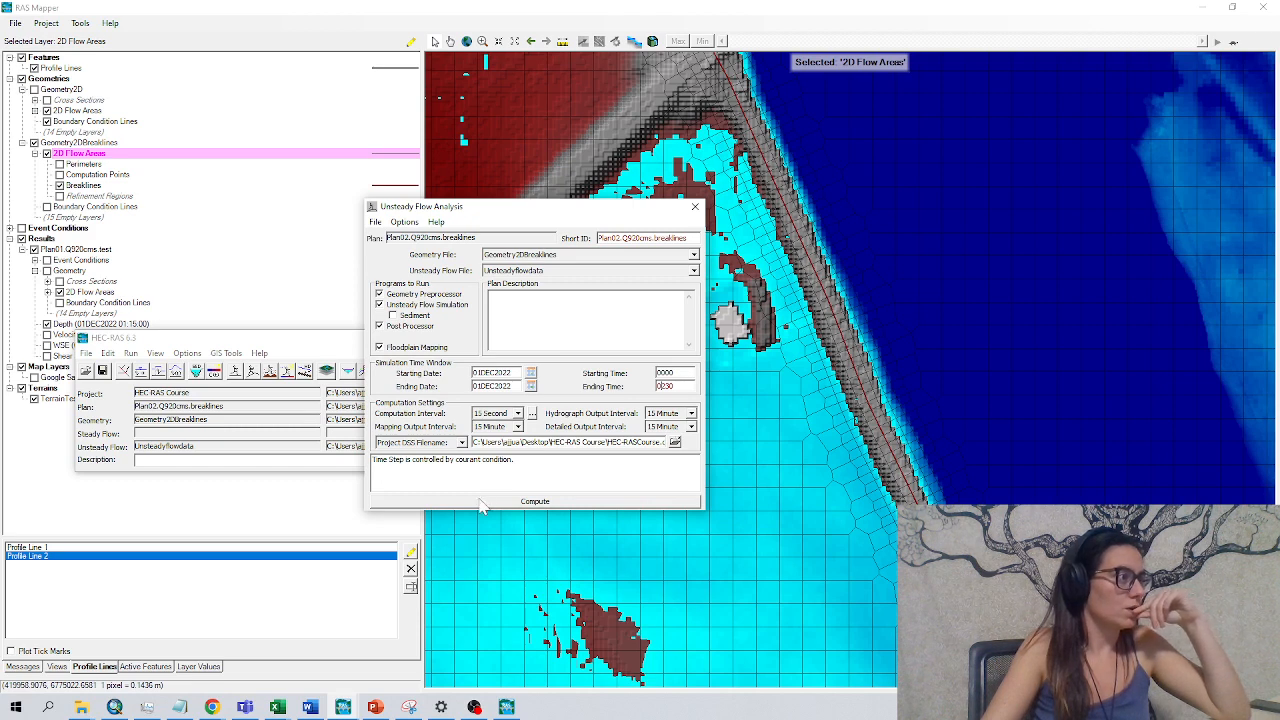
Start computing the new Plan02.Q920cms.breaklines plan.
left_click(535, 501)
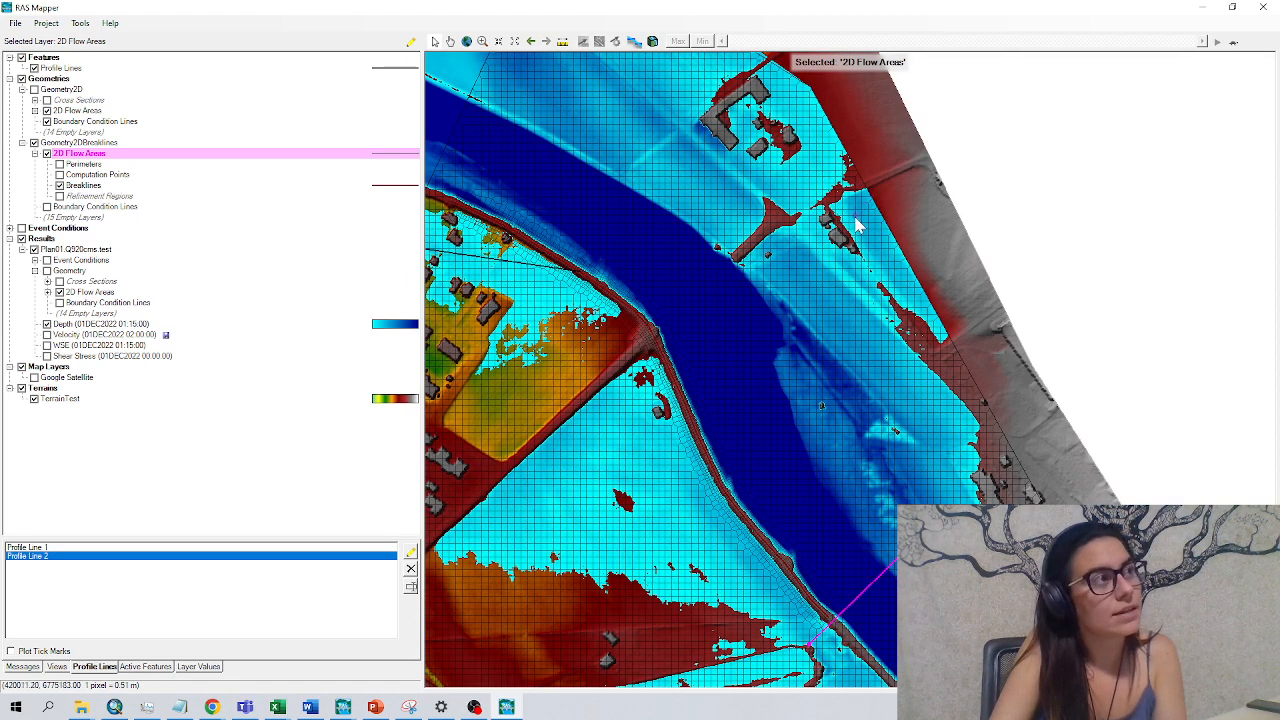
mouse_move(857, 213)
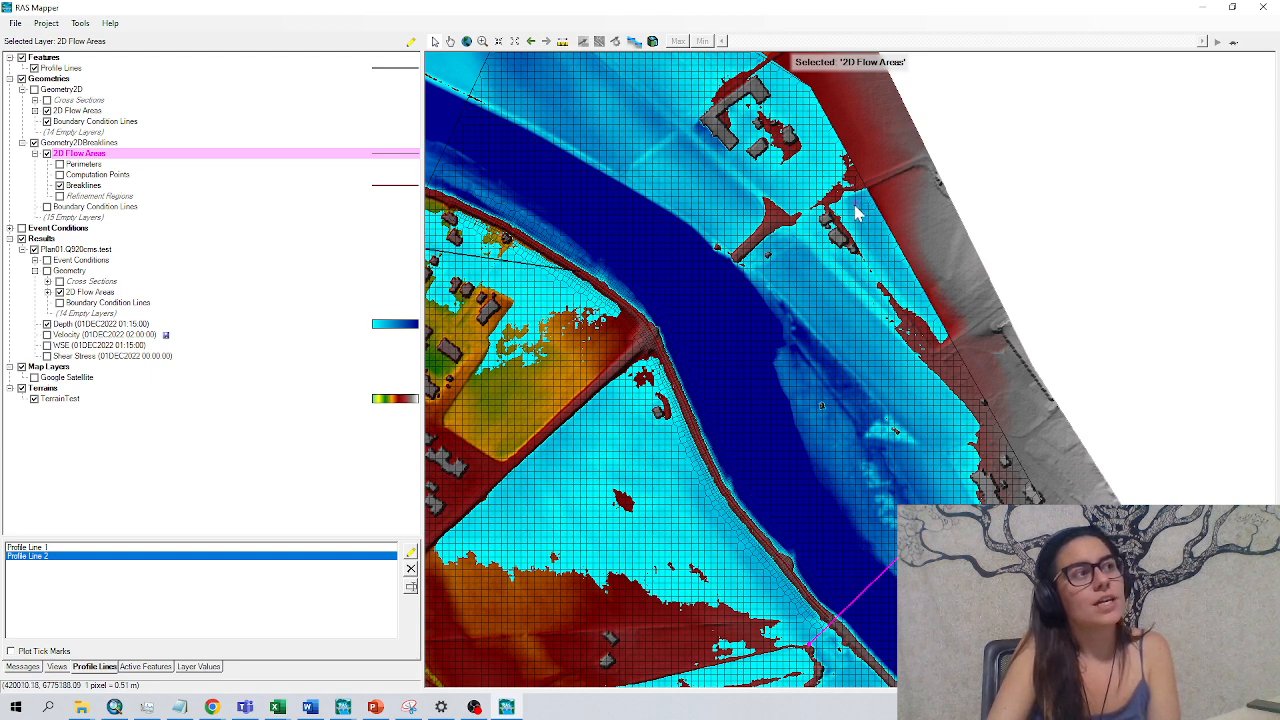
mouse_move(865, 200)
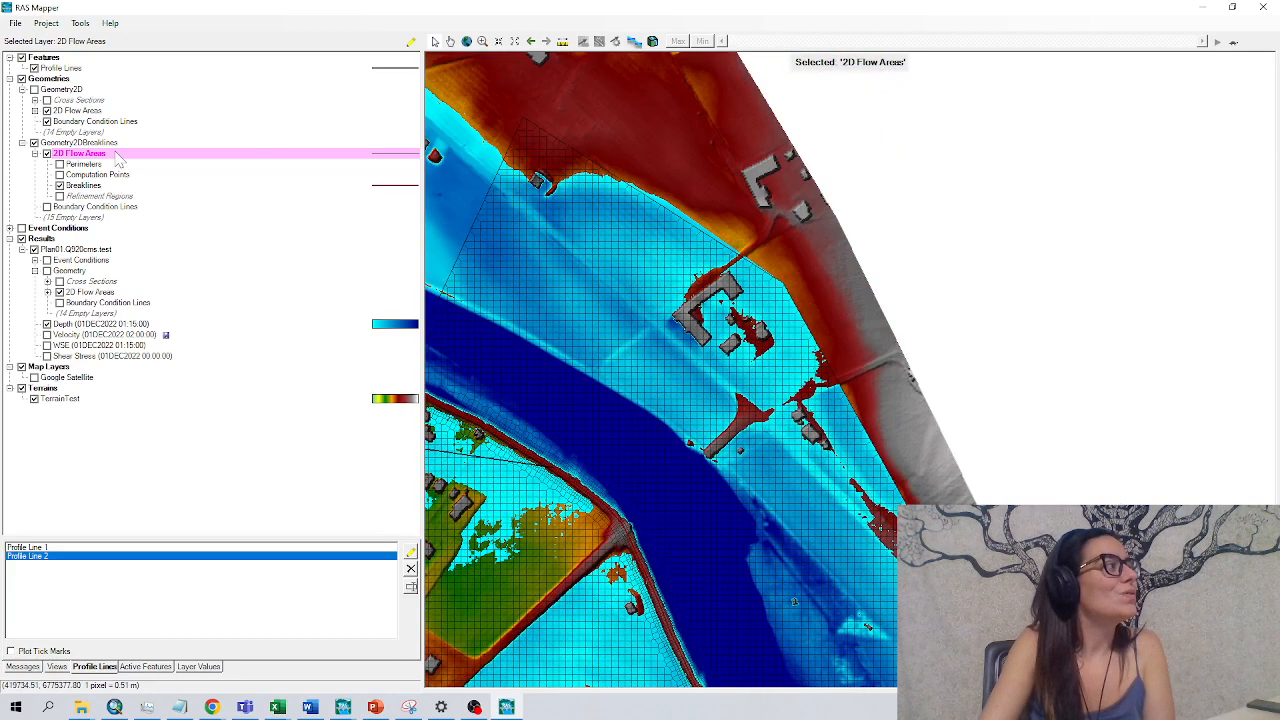
Start editing the 2D flow area geometry and open the Perimeters layer options.
right_click(84, 163)
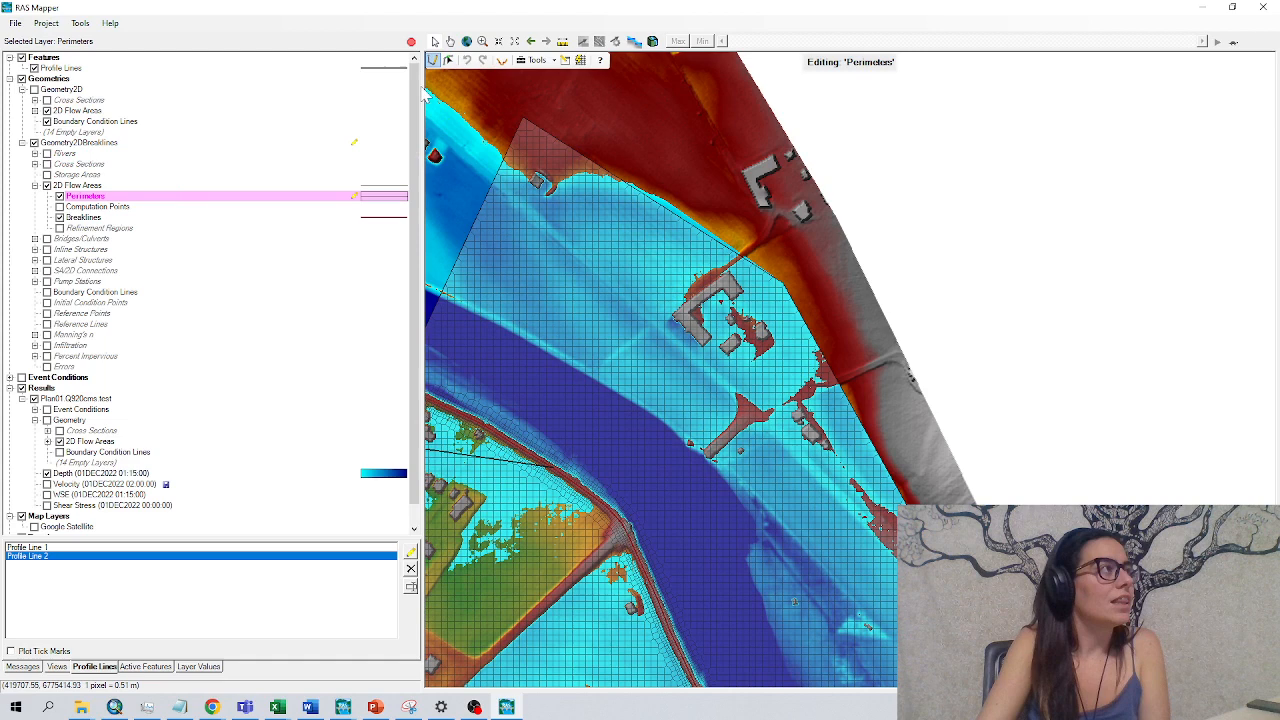
mouse_move(447, 61)
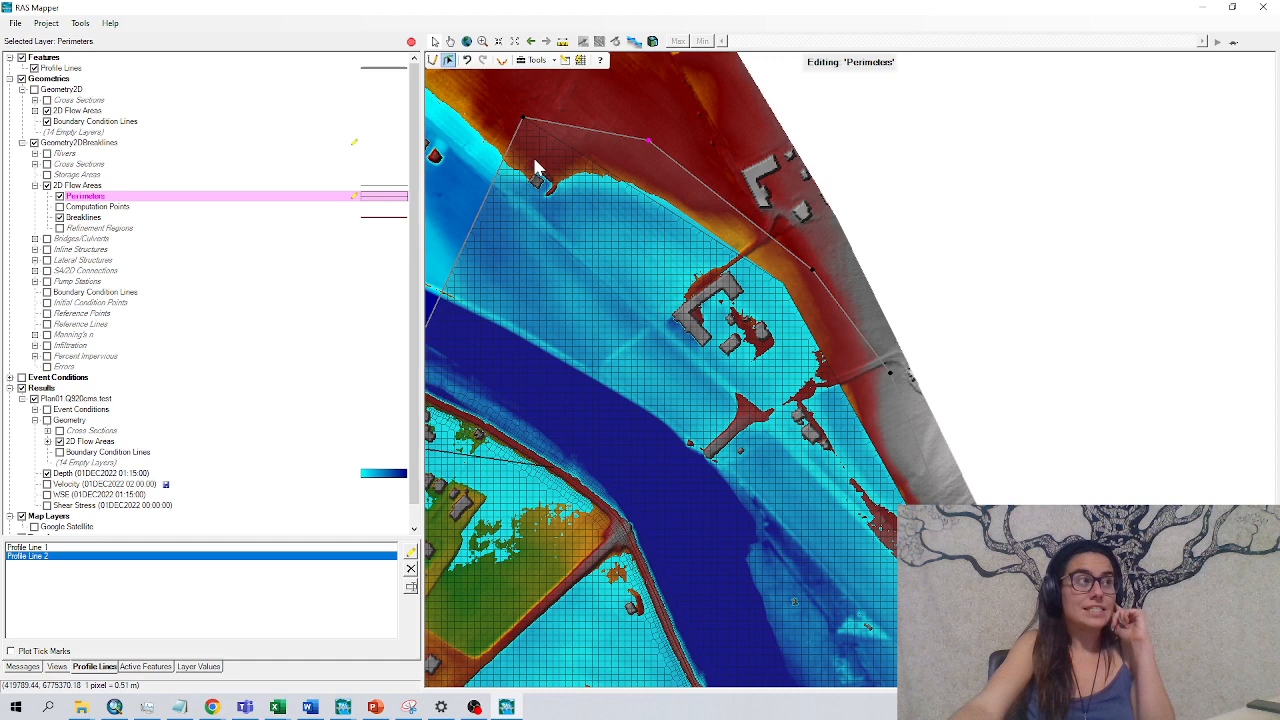
right_click(85, 195)
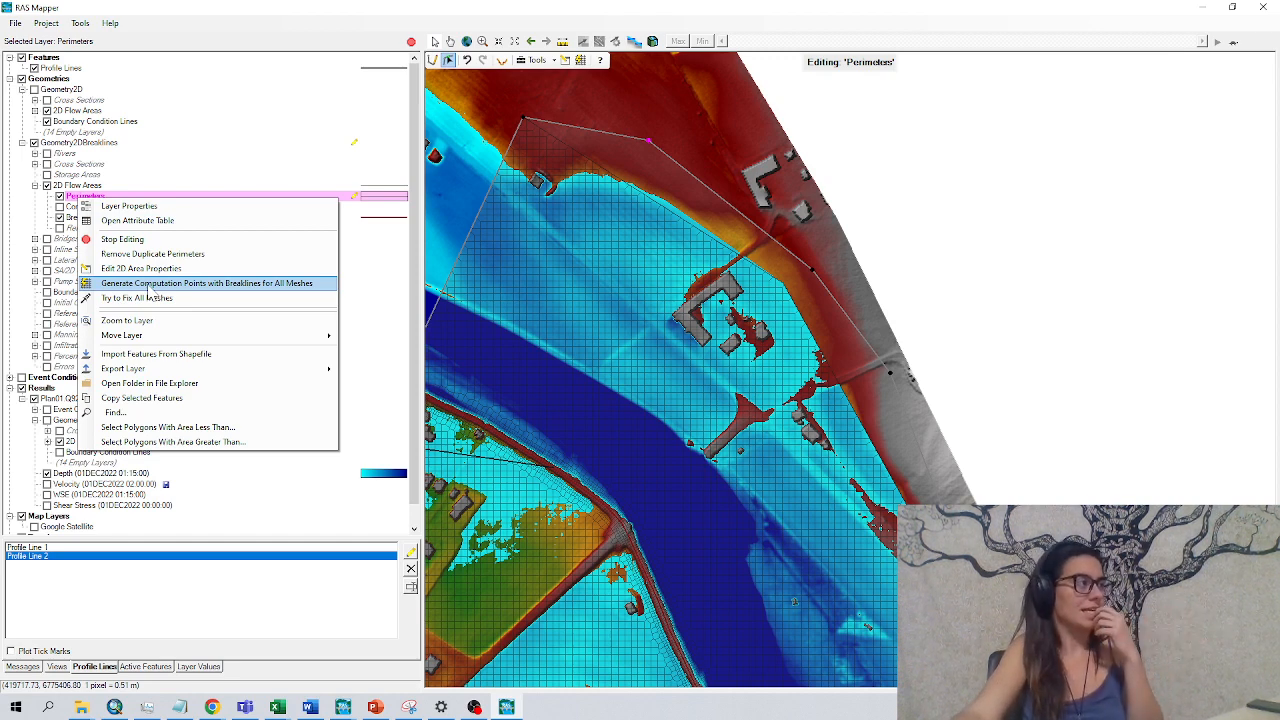
mouse_move(820, 320)
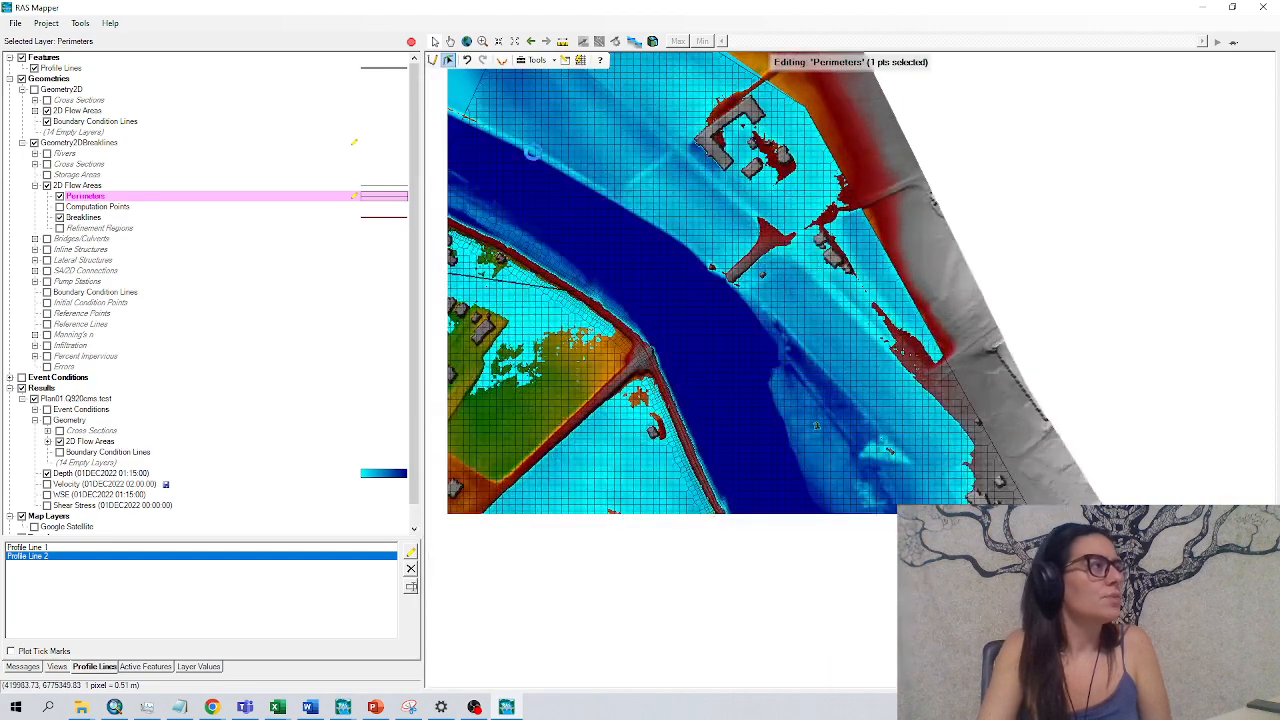
Choose Stop Editing from the Perimeters layer's right-click menu.
right_click(85, 195)
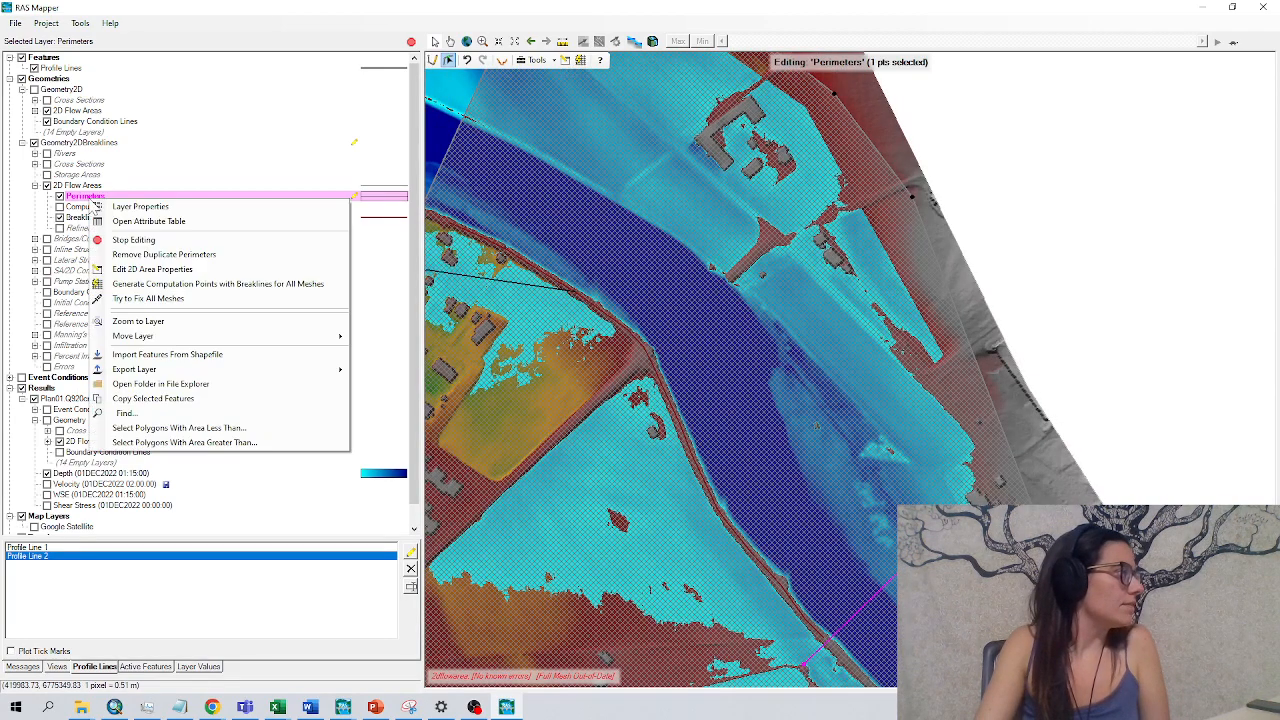
mouse_move(133, 240)
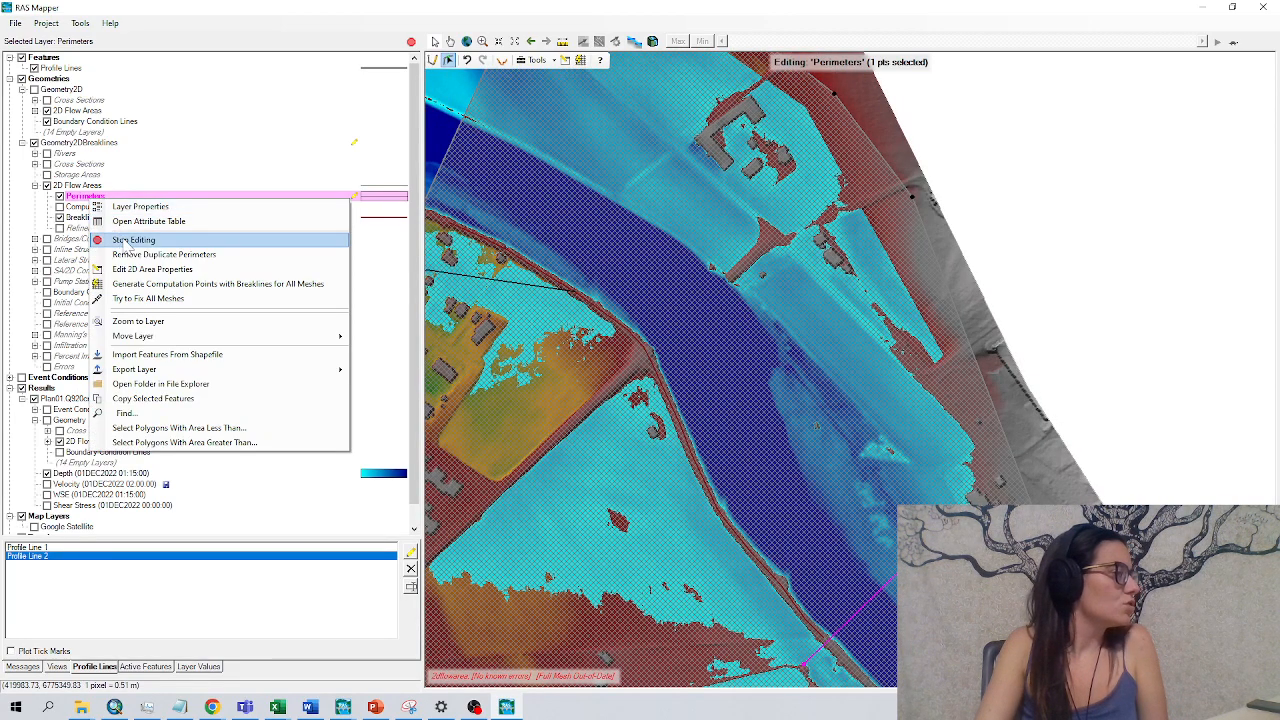
left_click(134, 239)
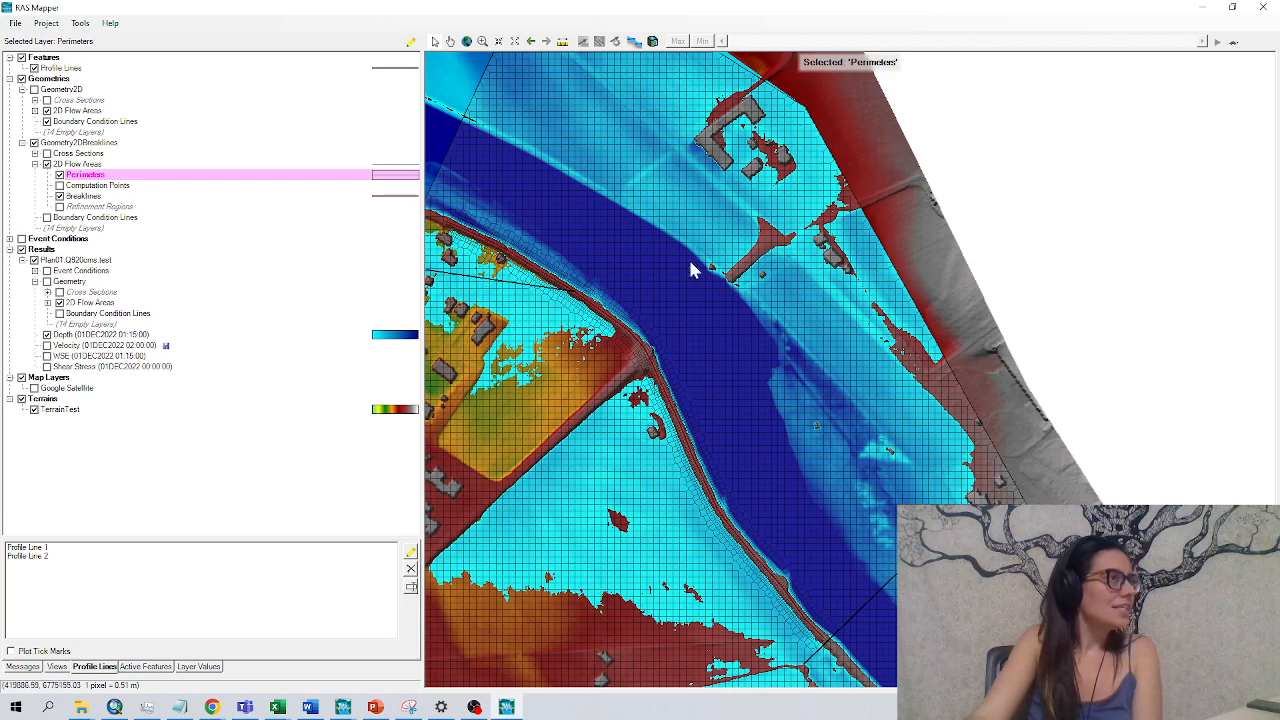
mouse_move(198, 308)
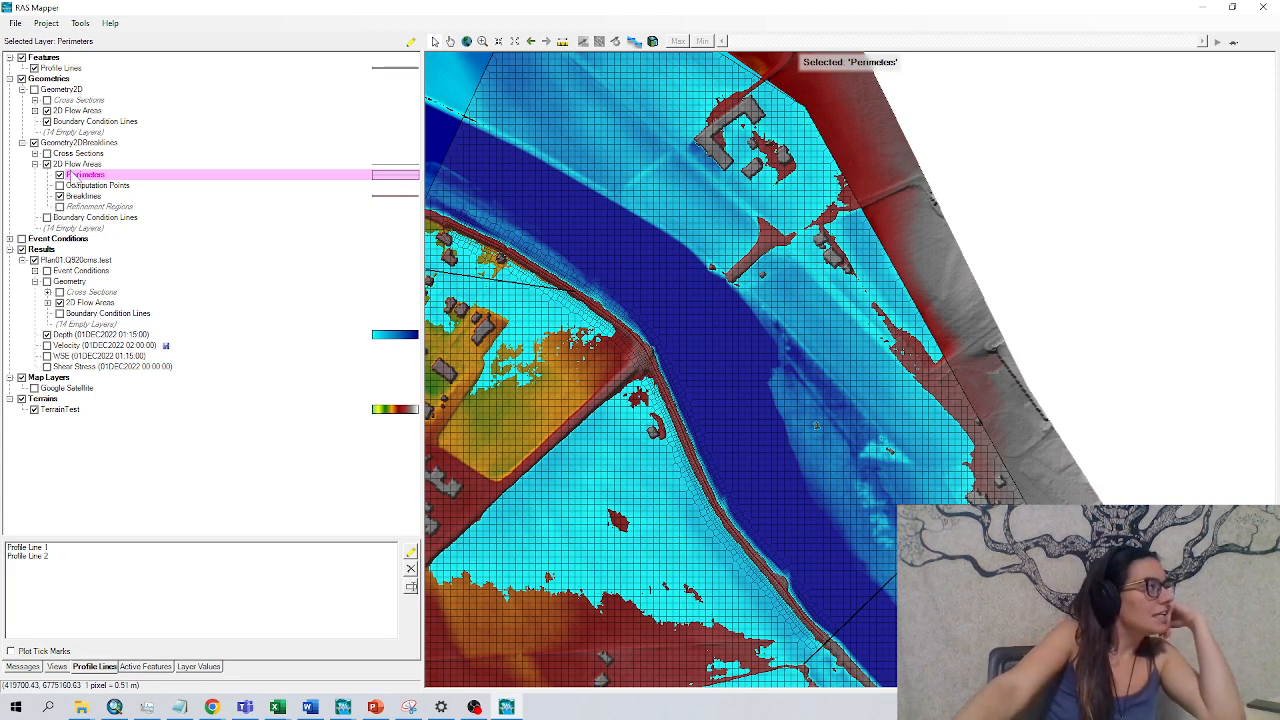
Put the Geometry2DBreaklines 2D Flow Areas layer into Edit Geometry mode.
right_click(78, 164)
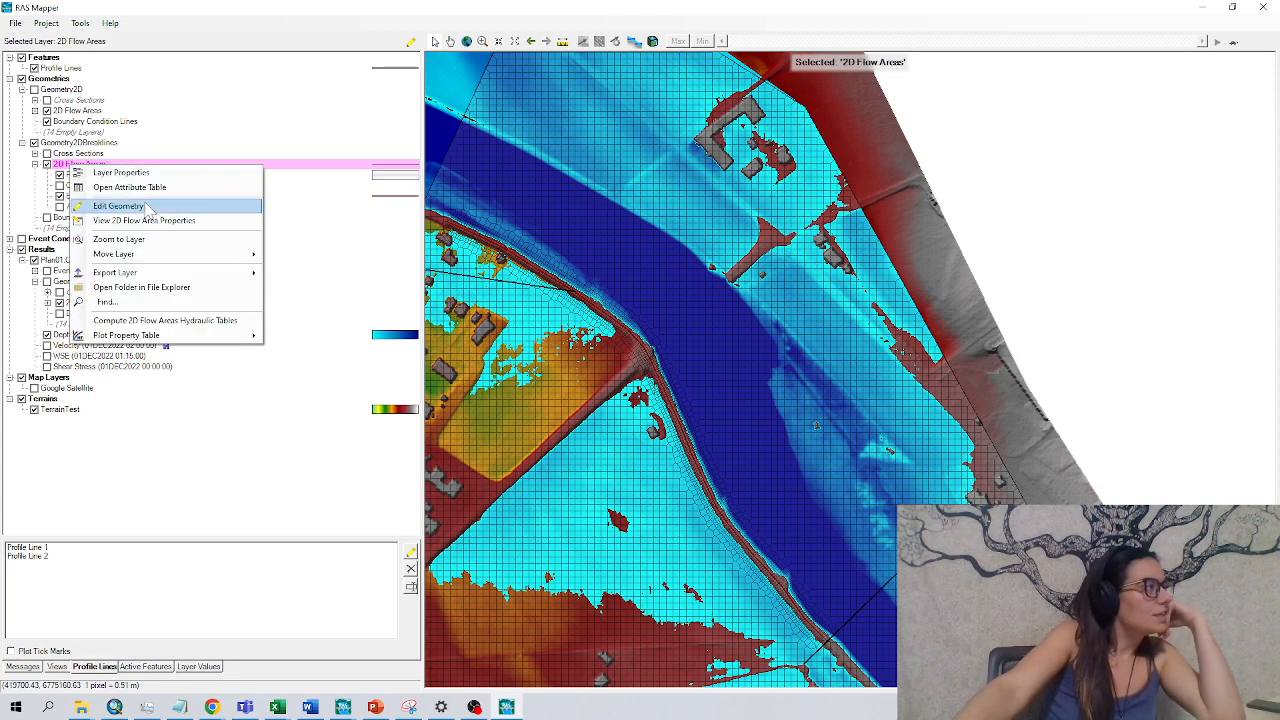
left_click(118, 205)
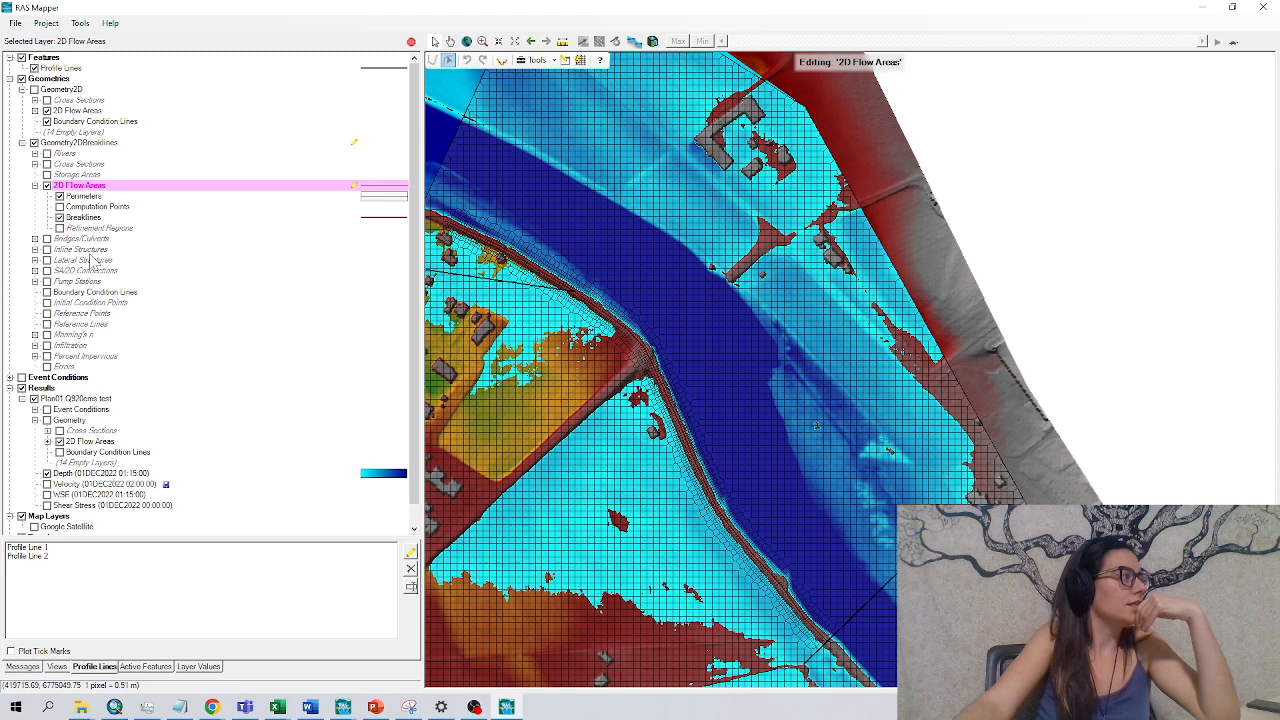
mouse_move(90, 302)
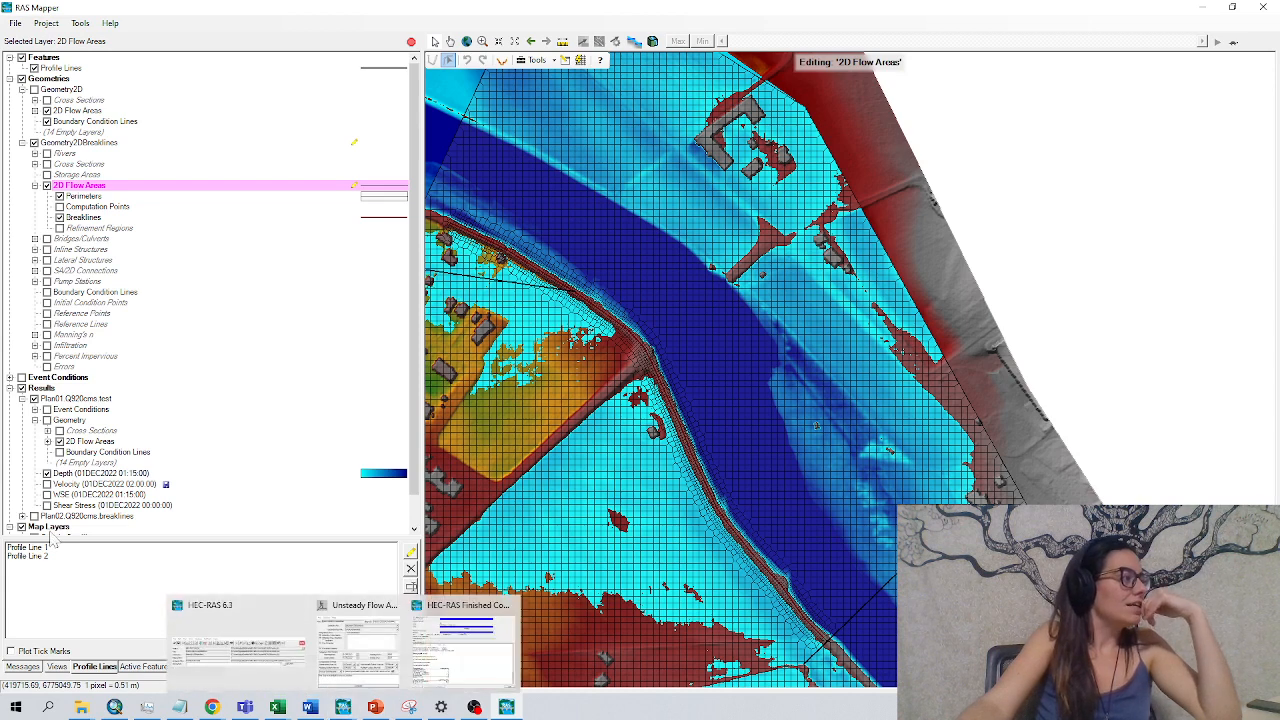
Stop editing the 2D Flow Areas and save the Geometry2DBreaklines edits.
right_click(80, 185)
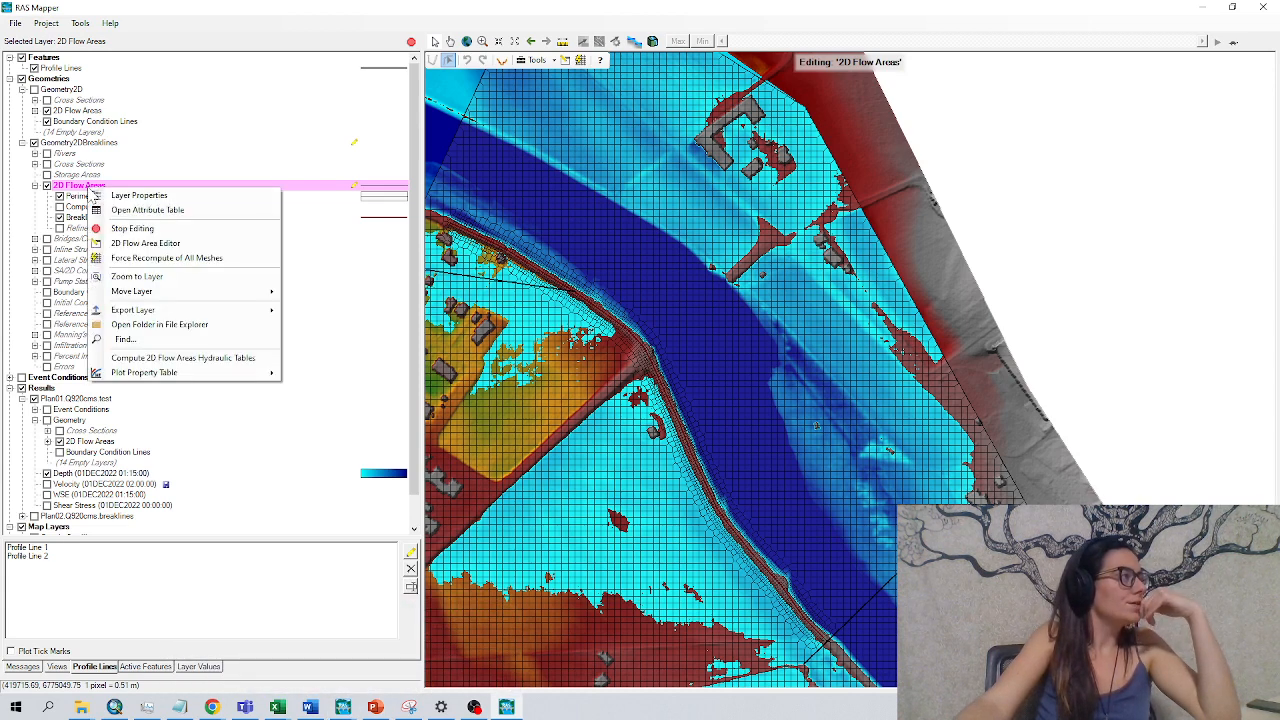
left_click(132, 228)
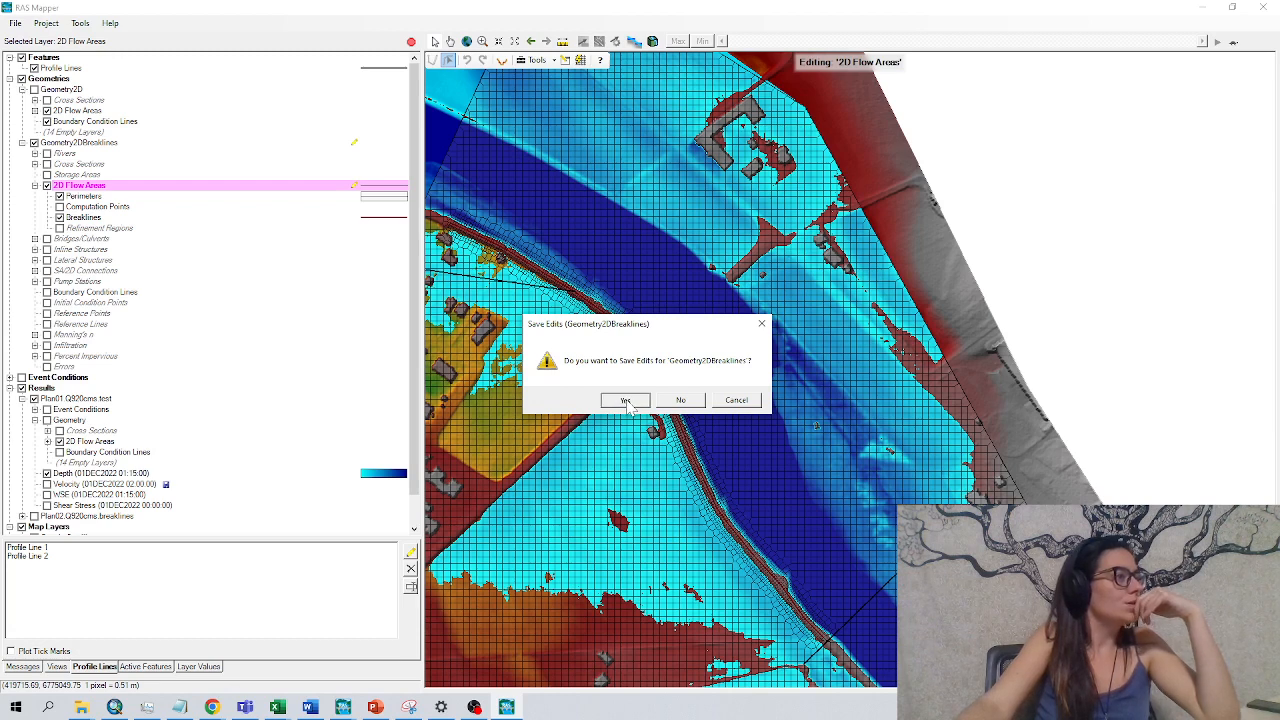
left_click(624, 400)
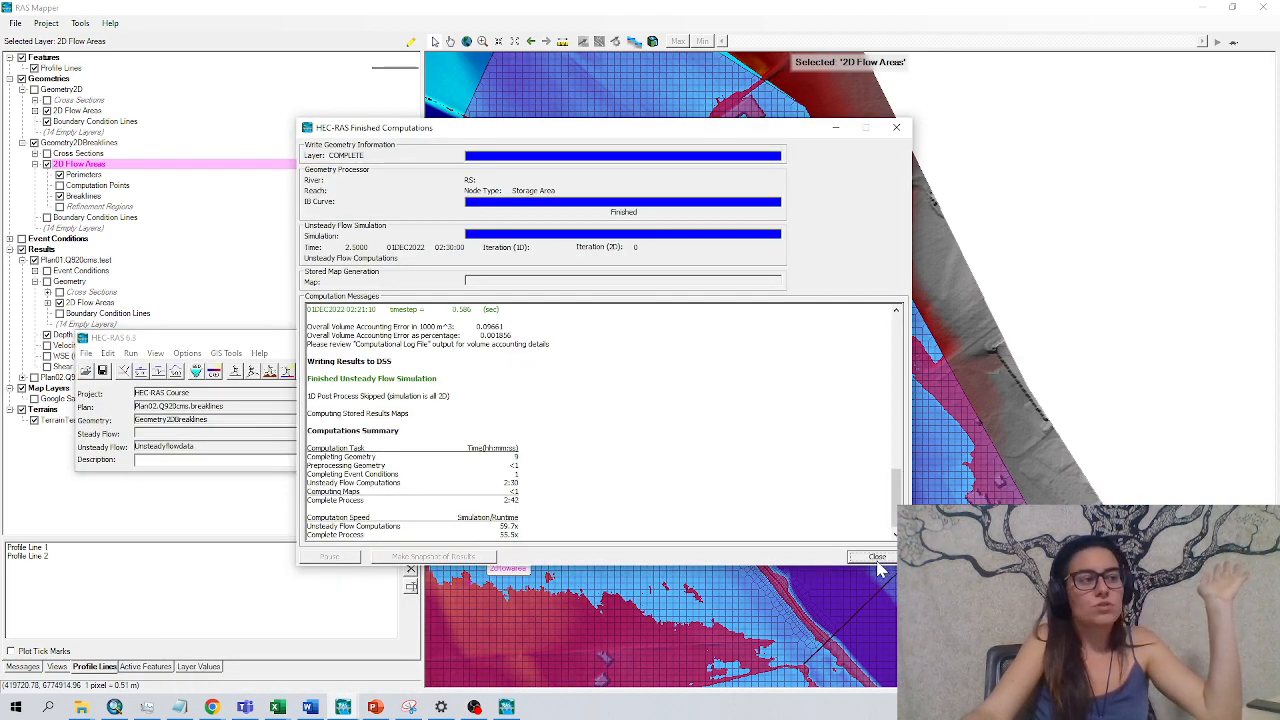
Dismiss the computation summary, adjust Plan02 depth colours, and enable particle tracing.
left_click(875, 556)
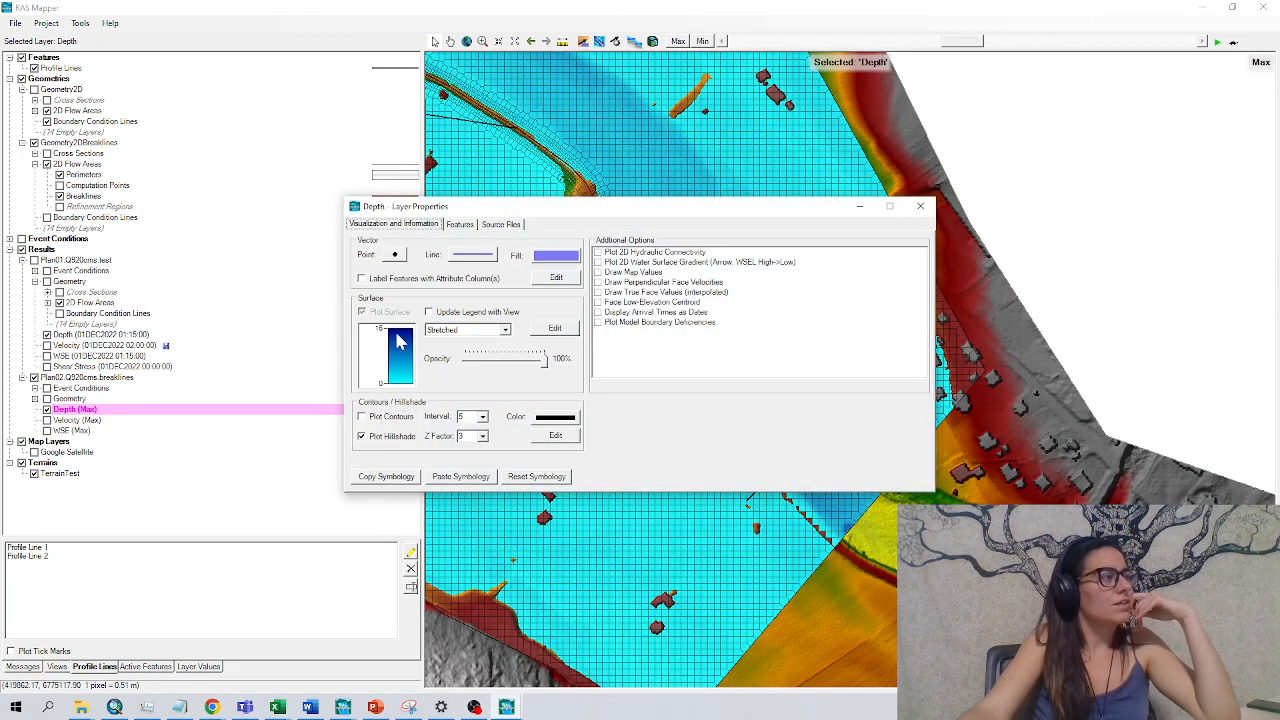
left_click(555, 328)
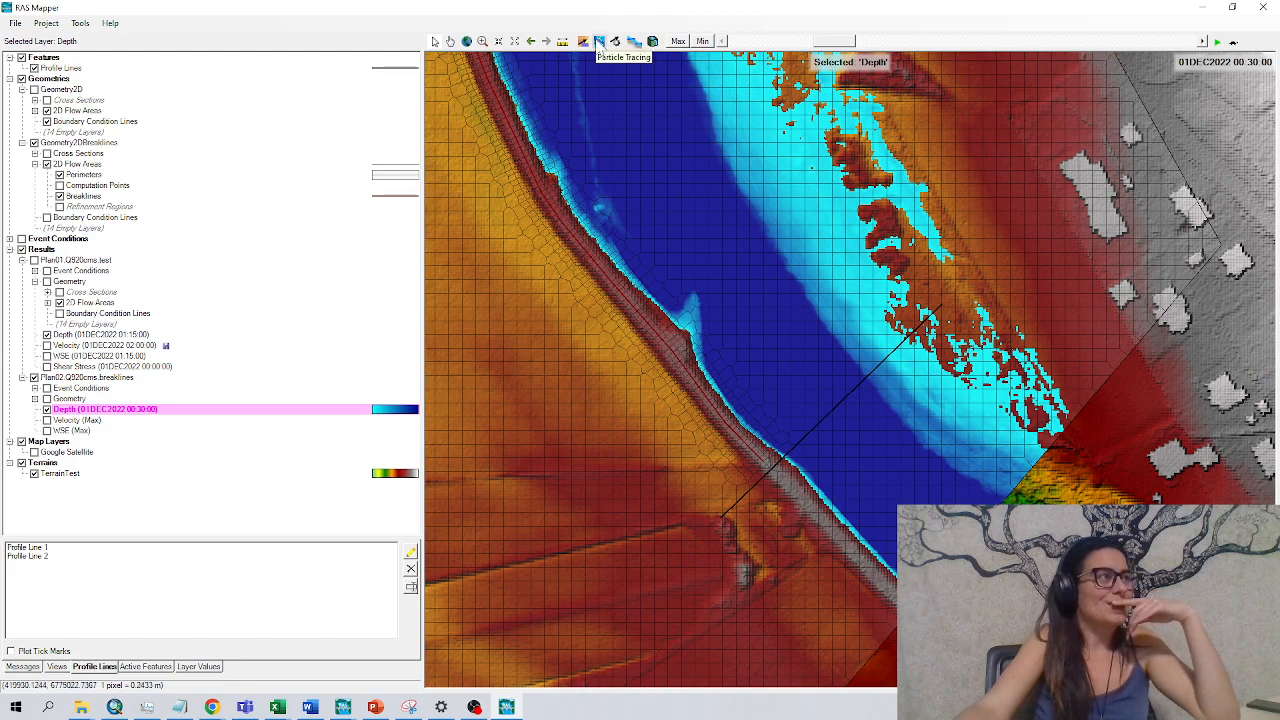
left_click(599, 41)
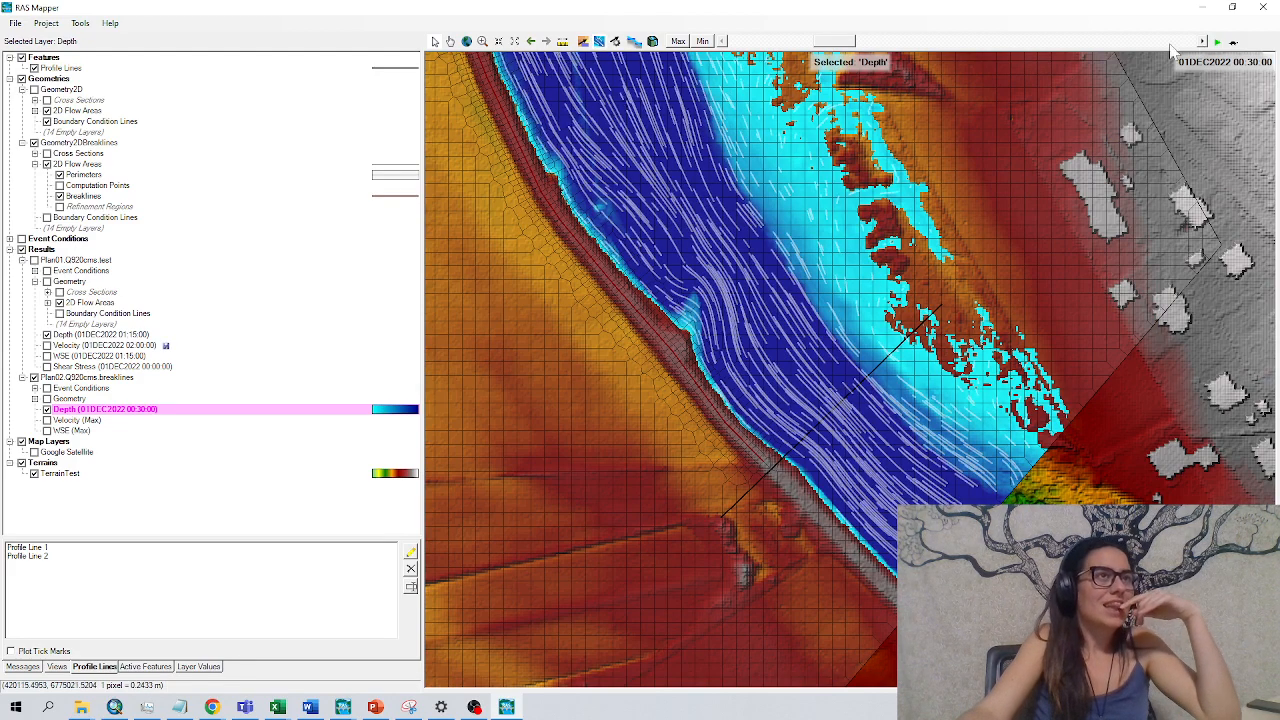